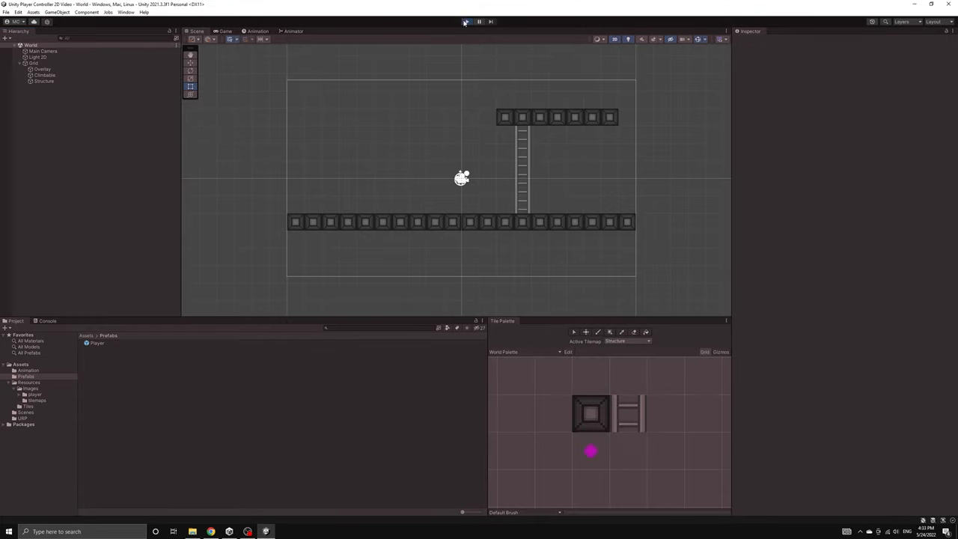
Preview in Play mode, then set Main Camera background to a dark Solid Color
click(464, 21)
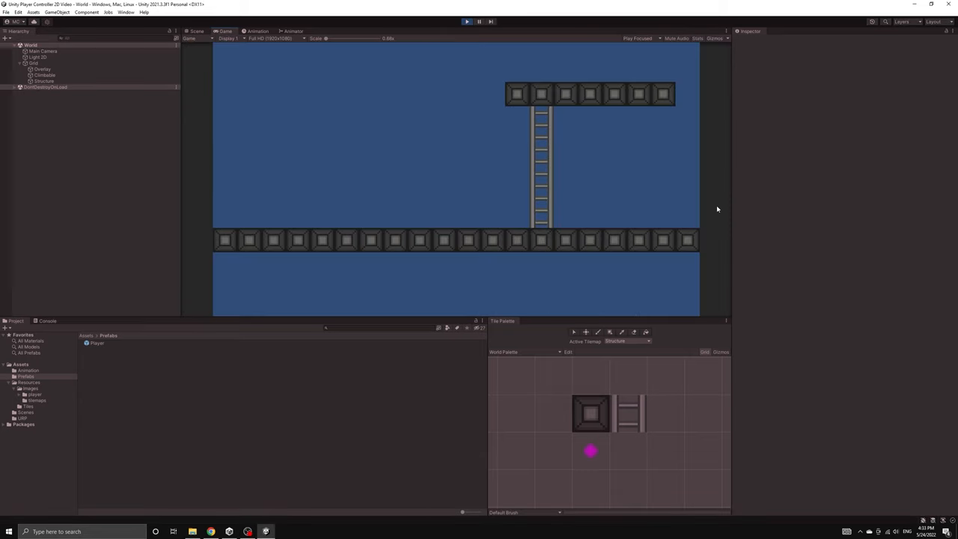
click(39, 56)
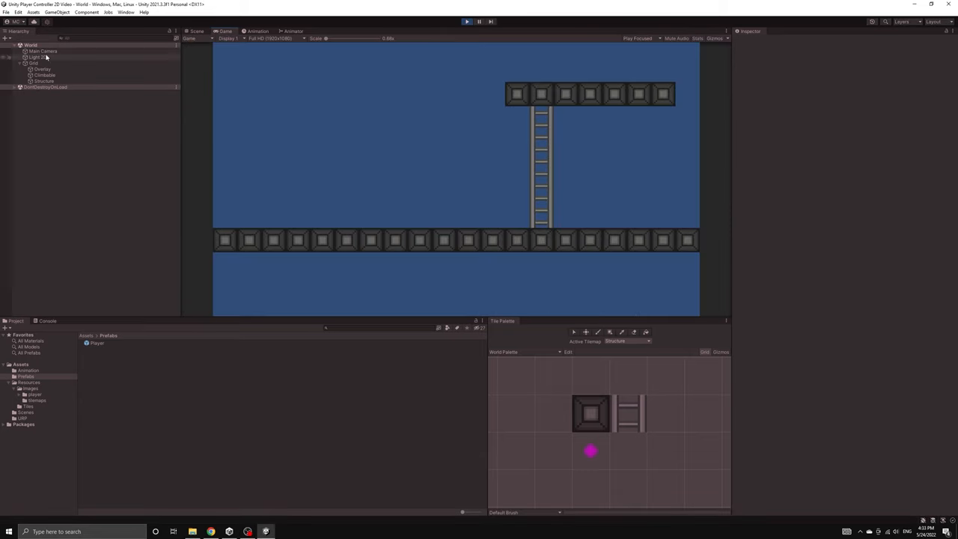
click(42, 51)
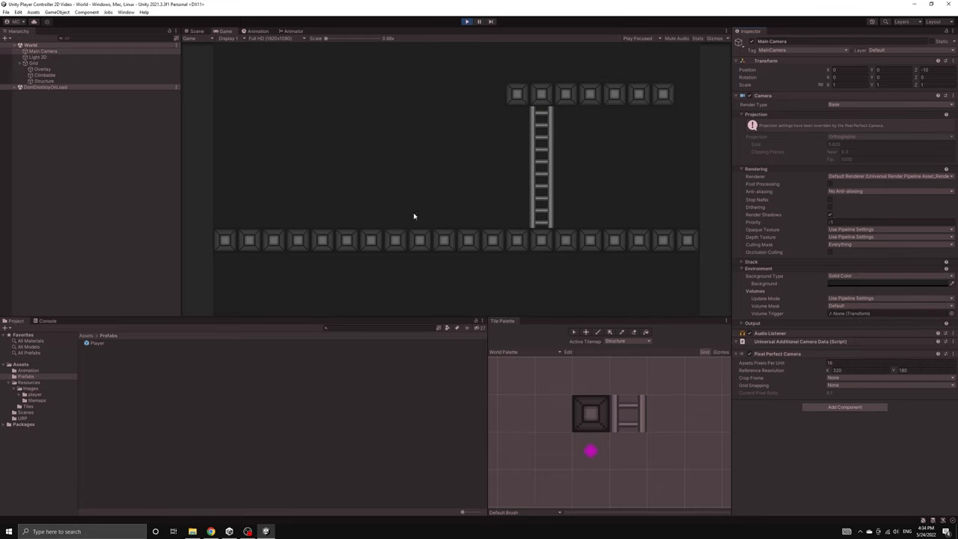
mouse_move(476, 148)
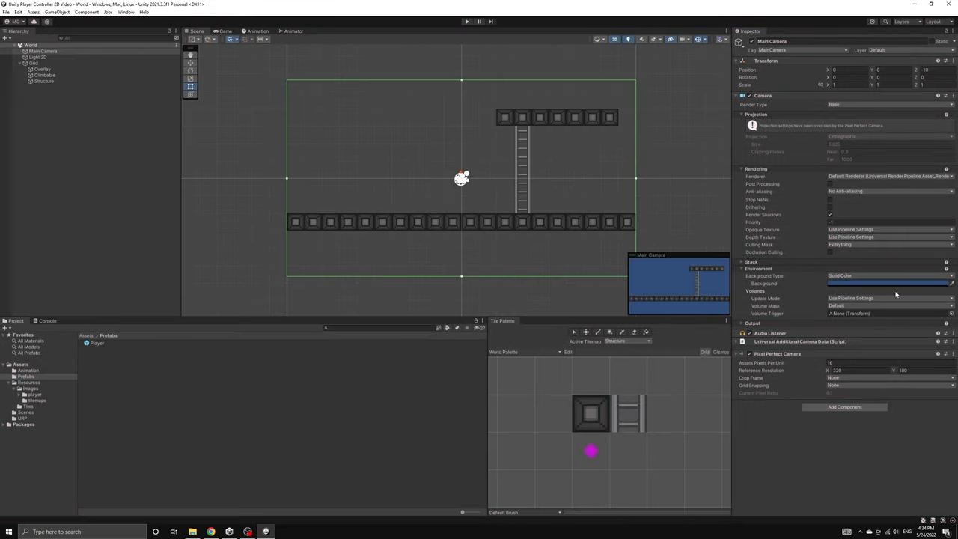
click(888, 282)
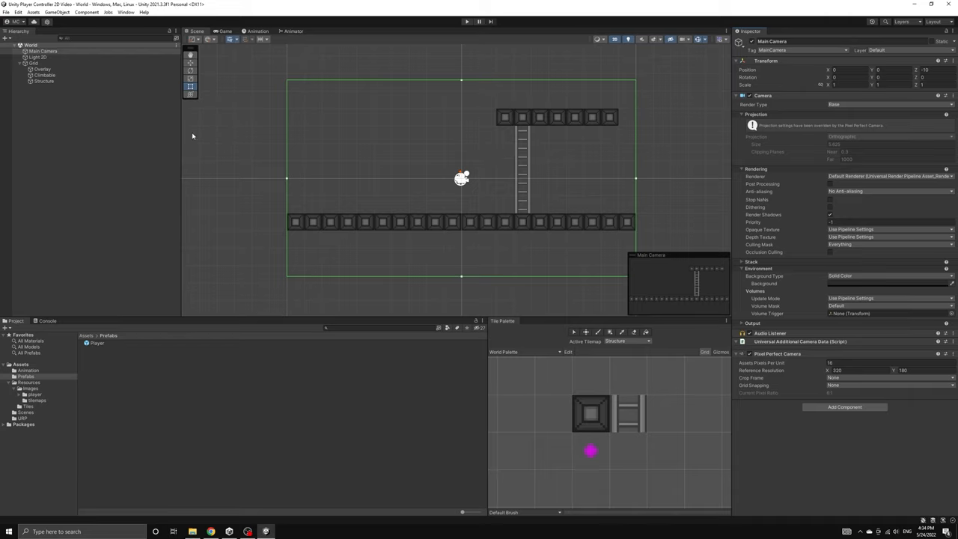
Create an empty GameManager object and reset its Transform to zero
right_click(191, 136)
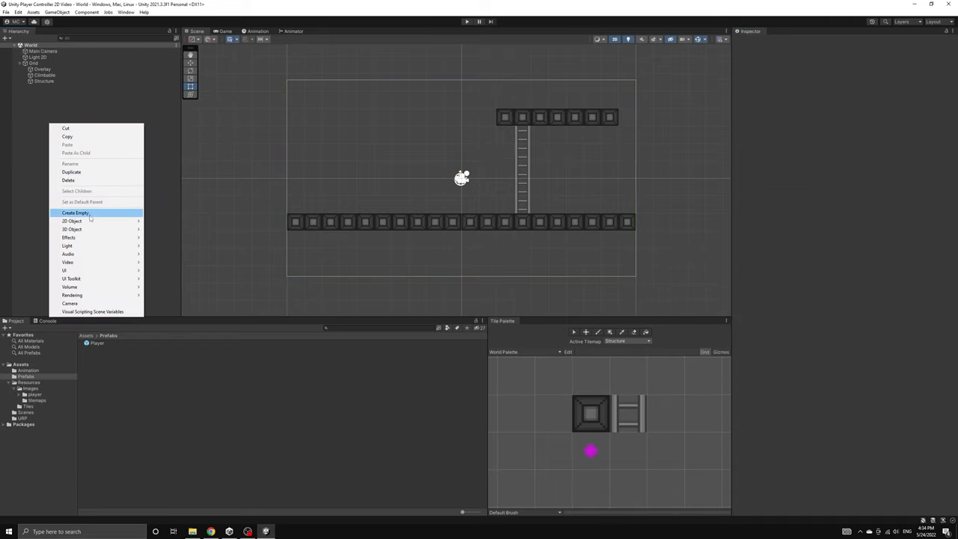
click(75, 213)
text(GameManager)
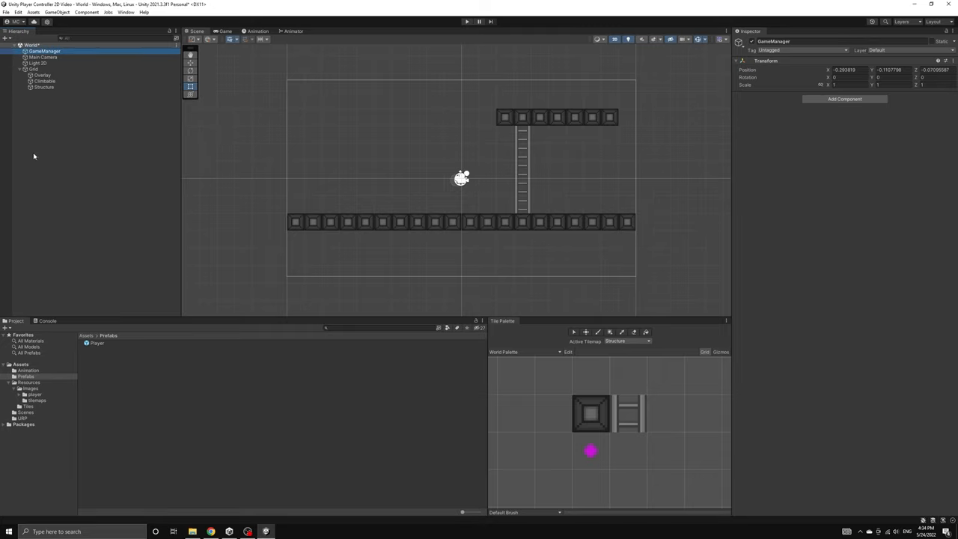
click(37, 63)
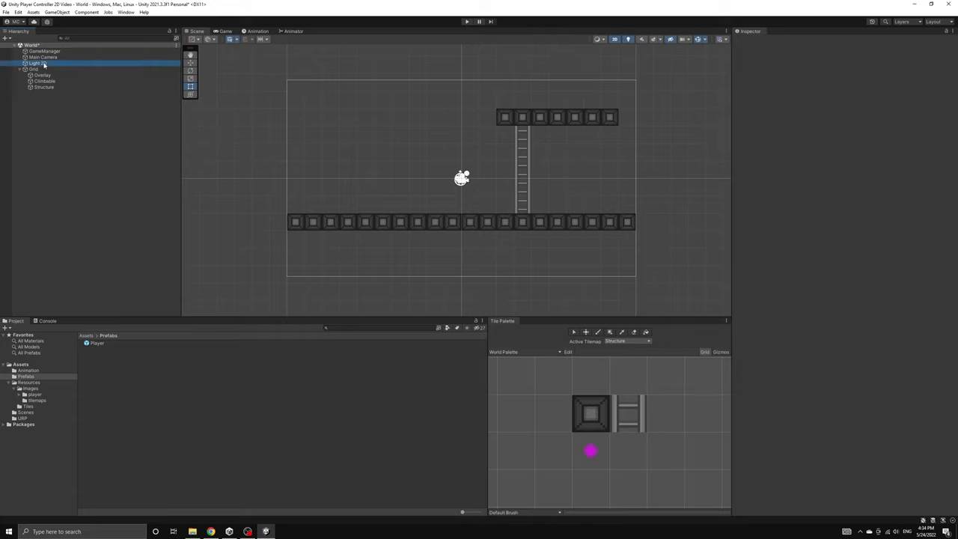
click(45, 51)
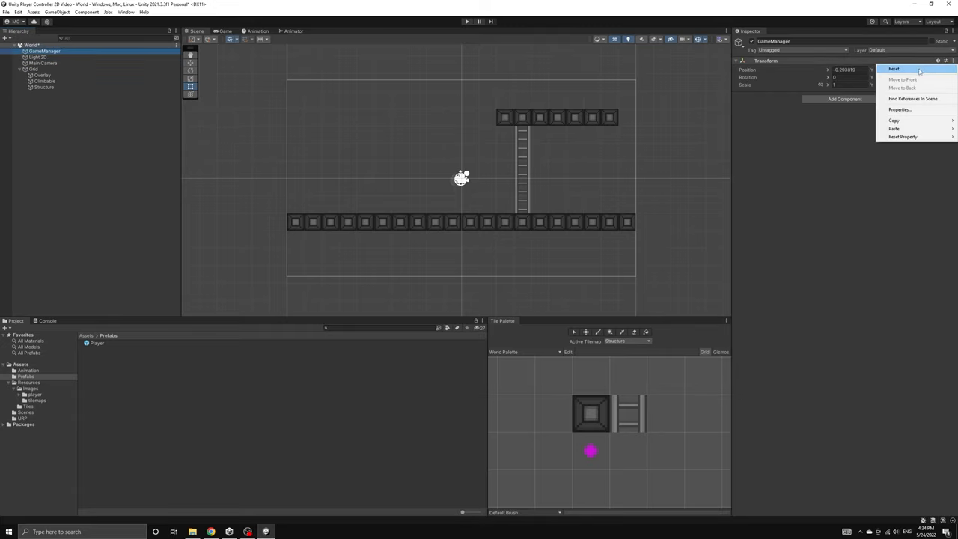
click(894, 69)
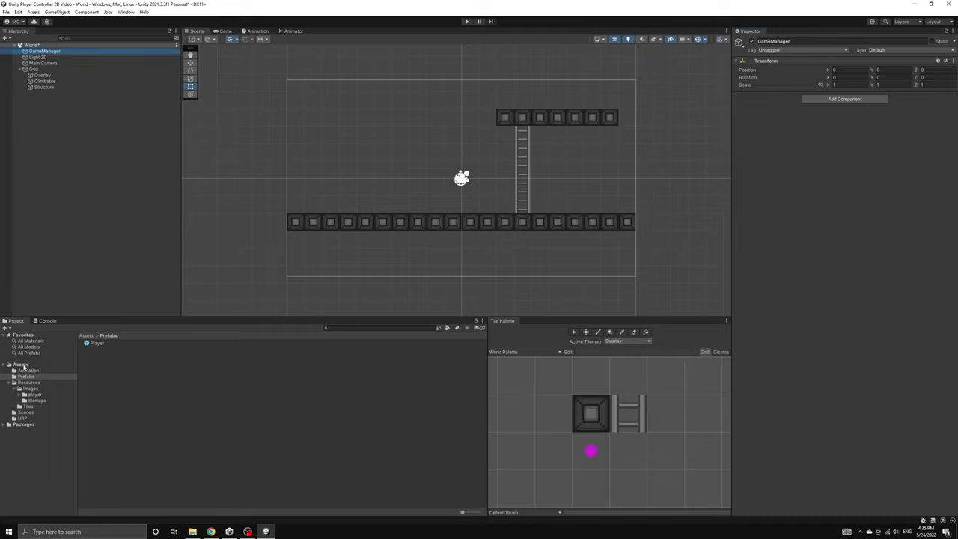
Create a Scripts folder under Assets with a GameManager C# script and open it
right_click(21, 365)
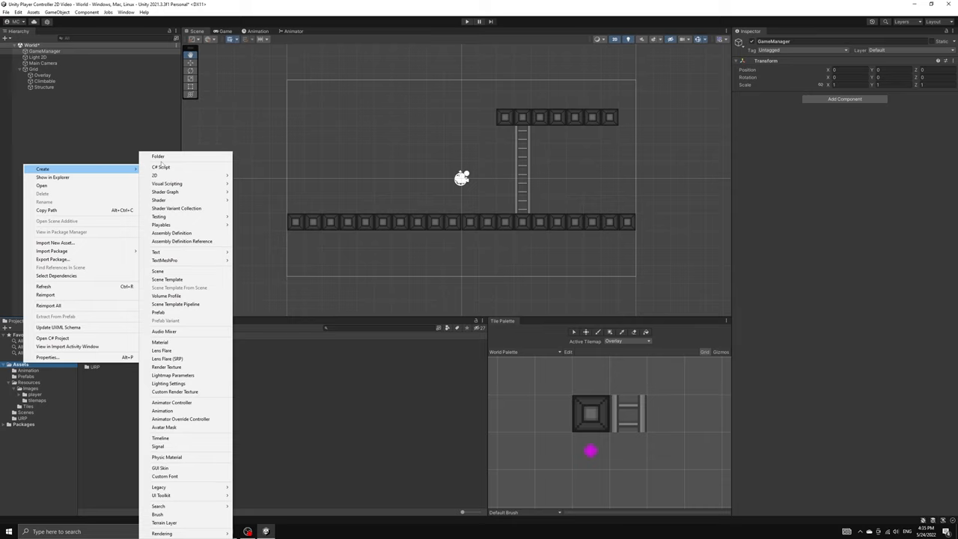
click(162, 167)
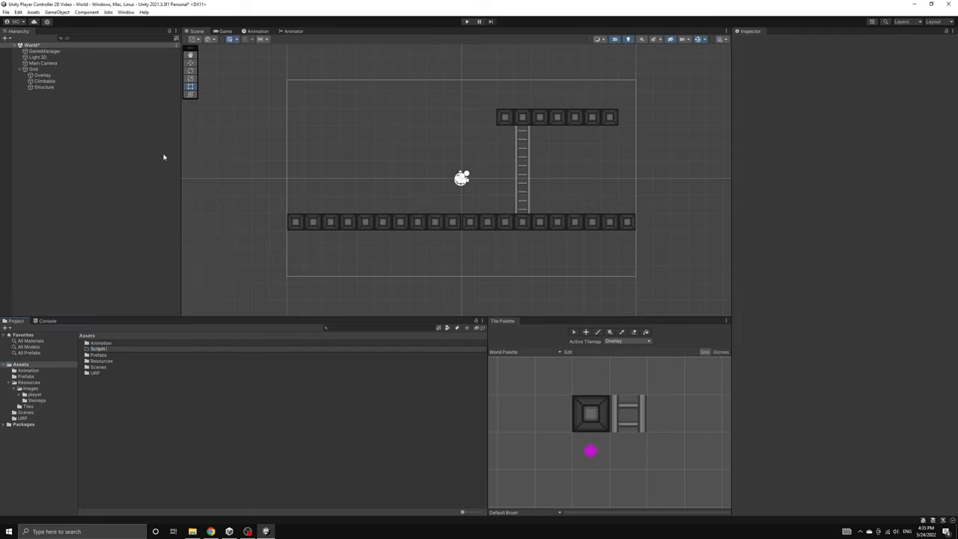
click(99, 366)
text(GameManager)
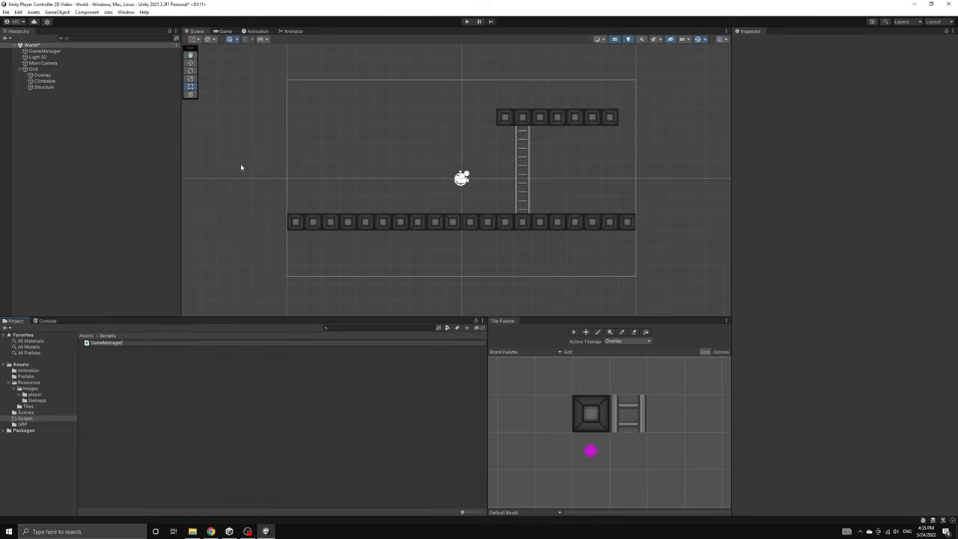
click(105, 342)
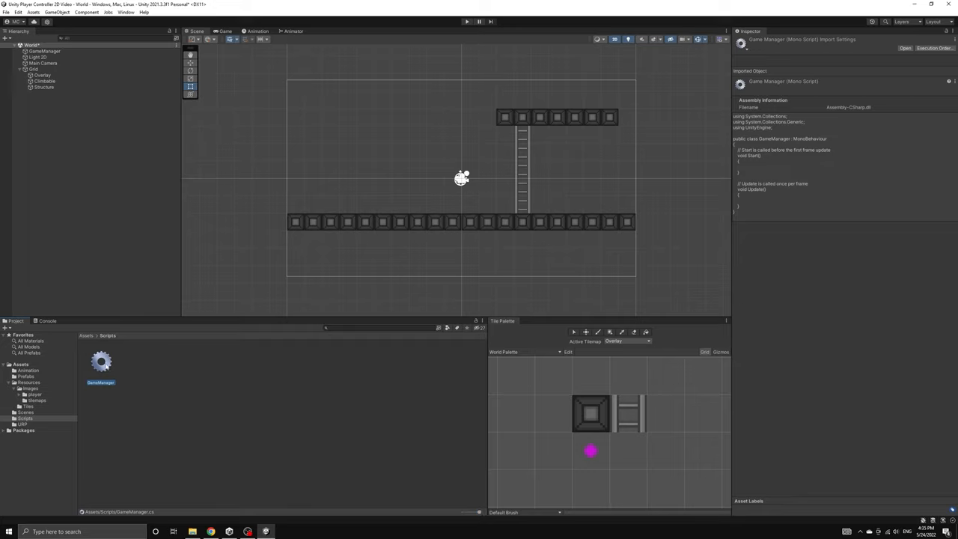
mouse_move(117, 402)
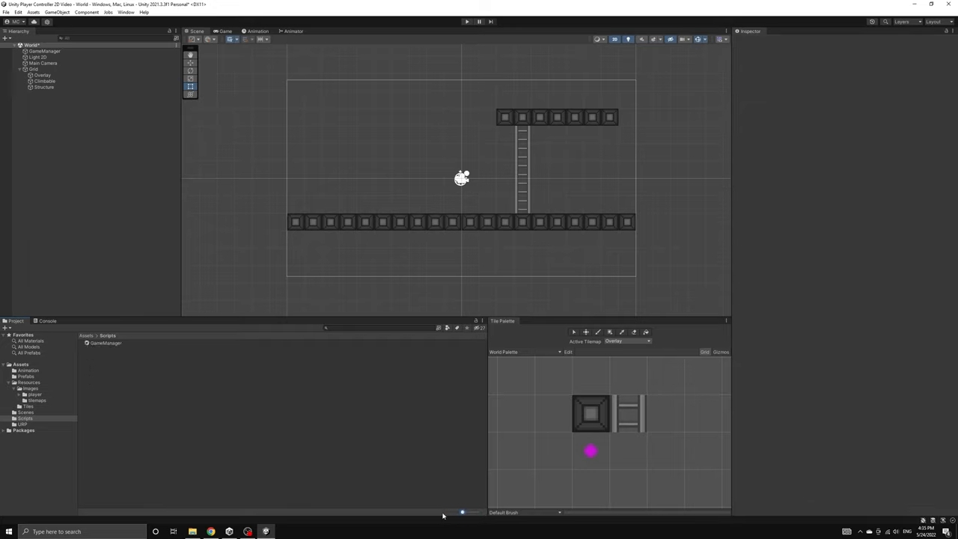
click(105, 343)
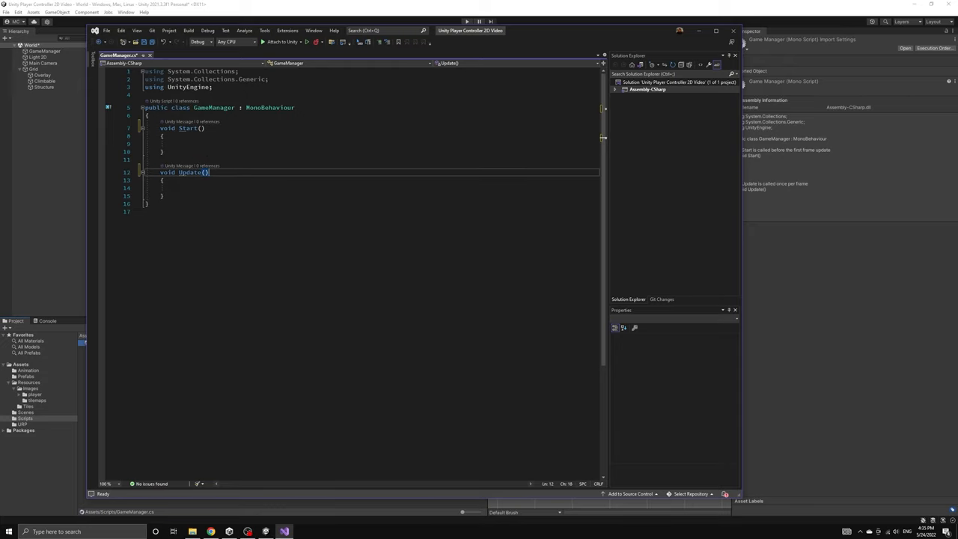
View GameManager.cs with its empty Start and Update methods, then return to Unity
key(Enter)
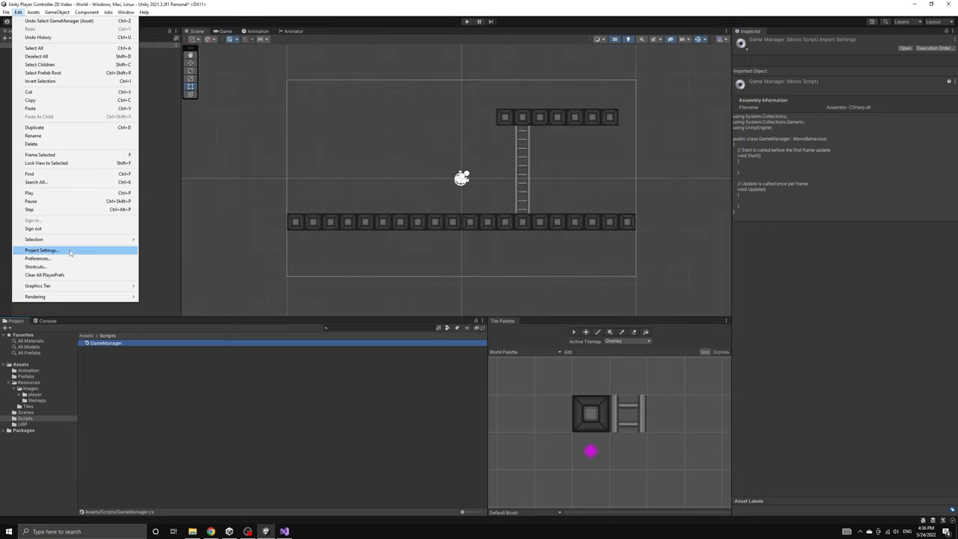
click(41, 250)
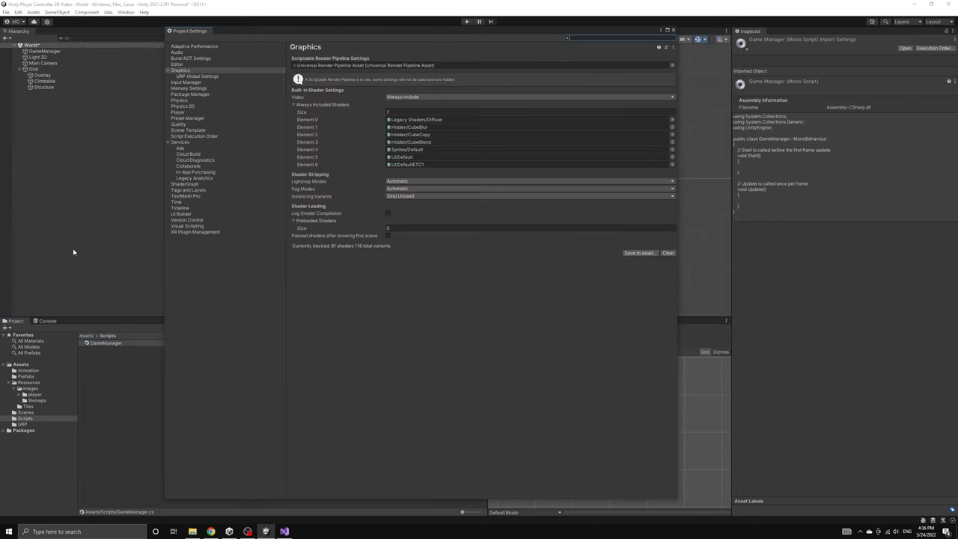
click(195, 137)
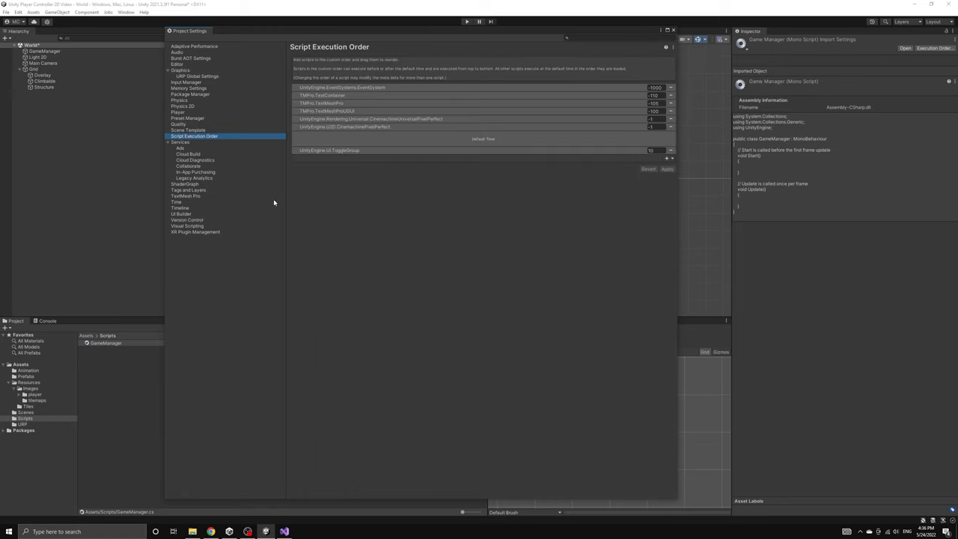
mouse_move(643, 147)
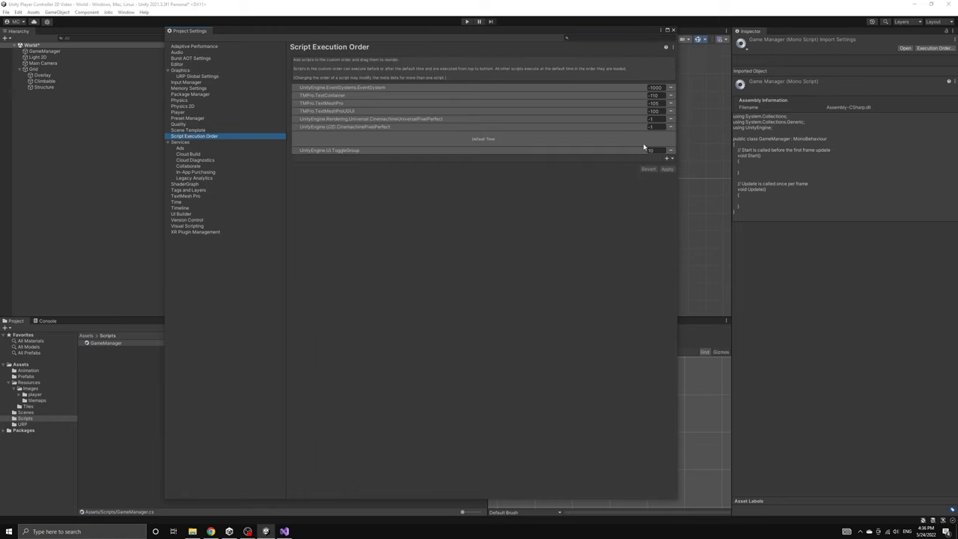
click(671, 30)
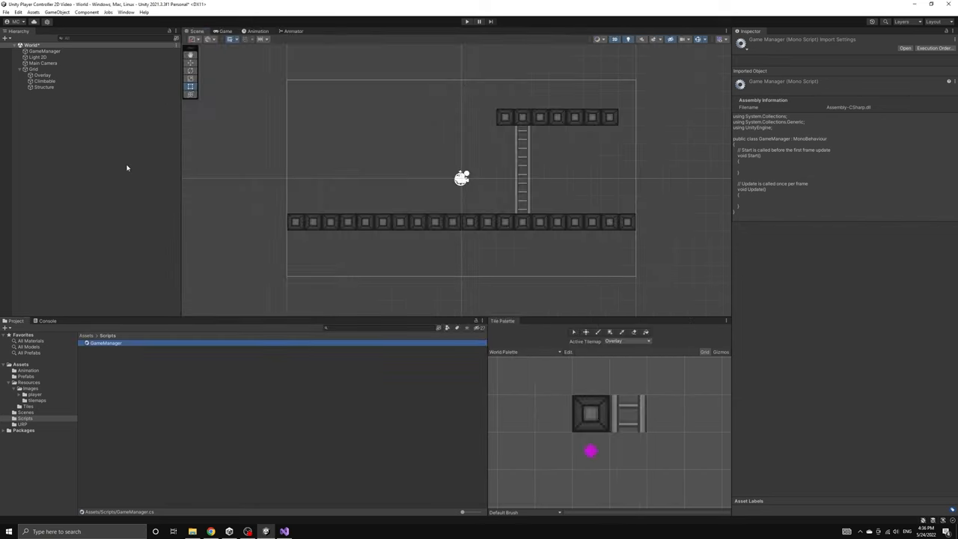
click(43, 51)
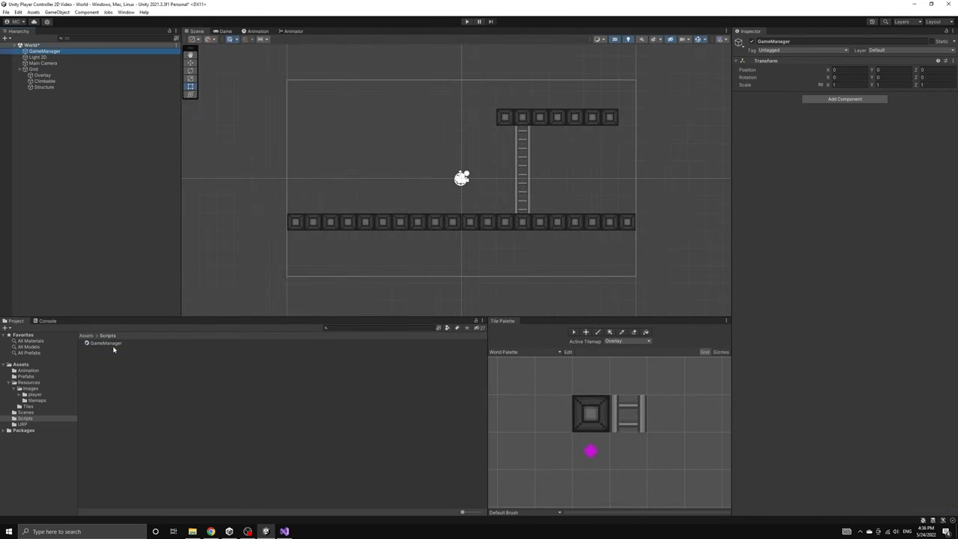
Create a Player C# script in the Scripts folder beside GameManager
click(104, 343)
text(Player)
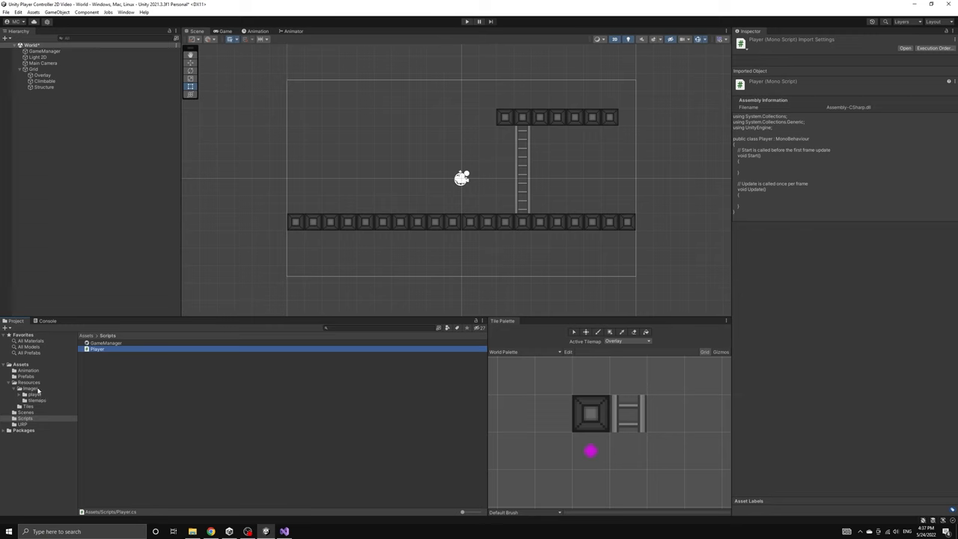
Attempt to attach the Player script to the Player prefab instance and dismiss the restructure warning
click(27, 376)
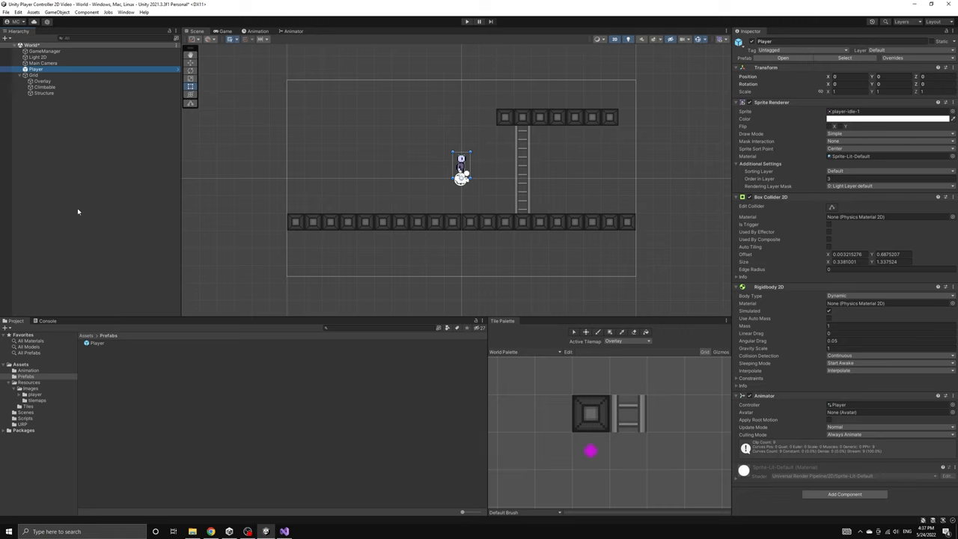
mouse_move(617, 81)
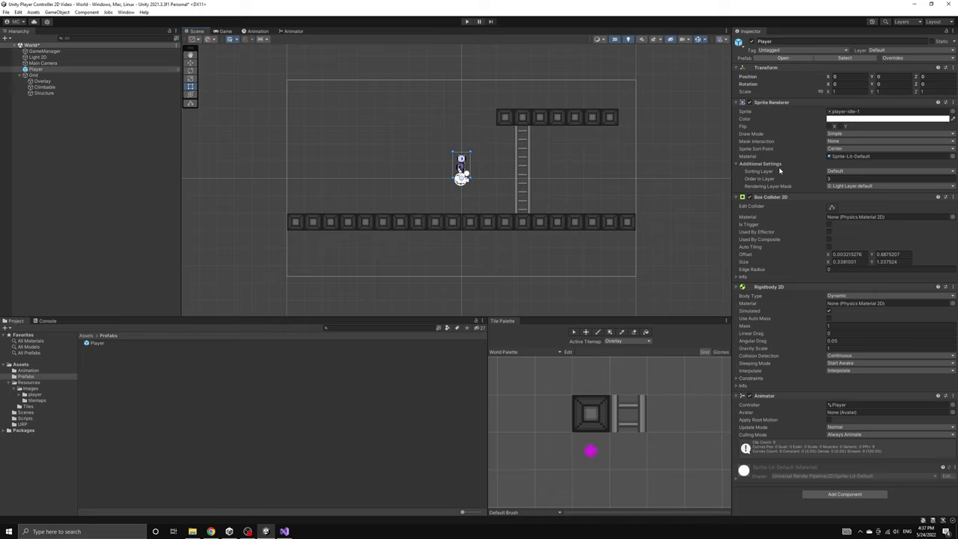
mouse_move(786, 317)
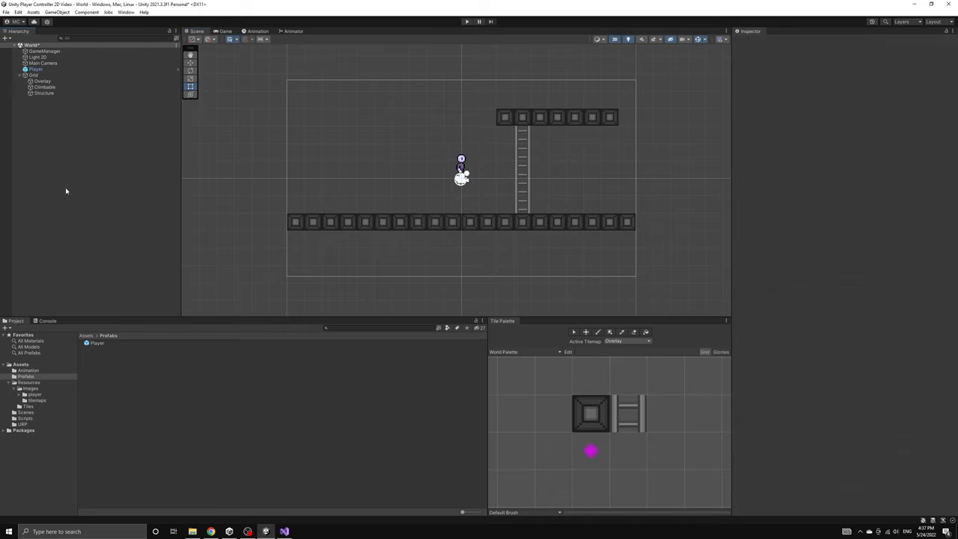
click(36, 69)
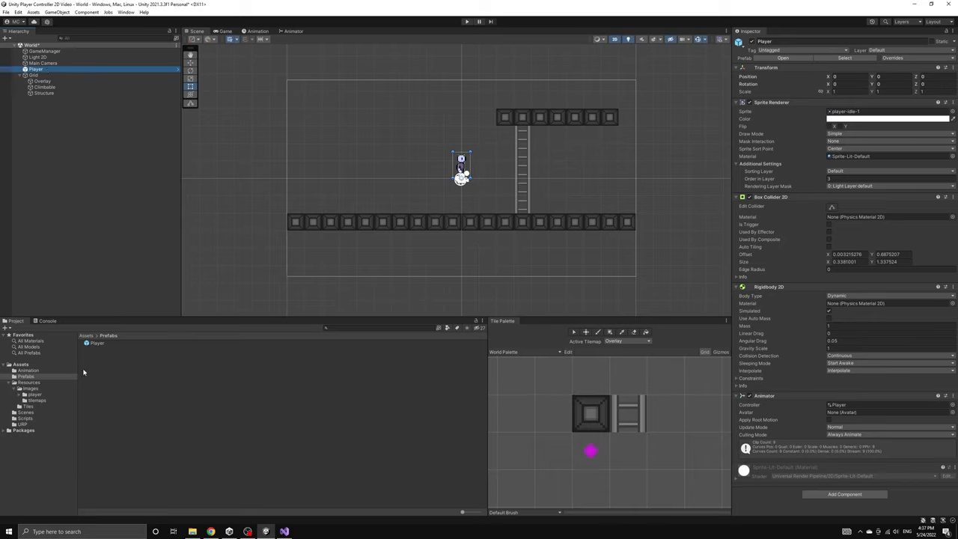
click(26, 418)
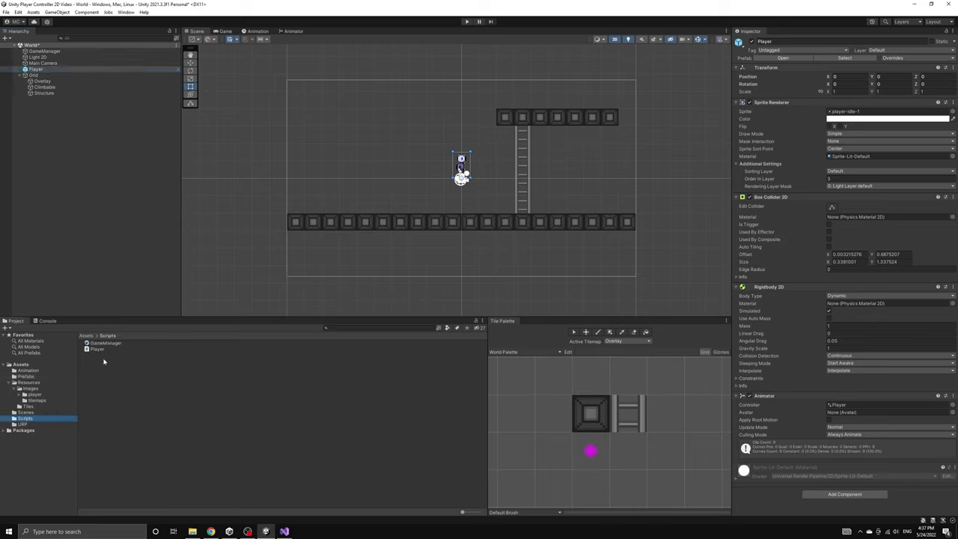
click(36, 69)
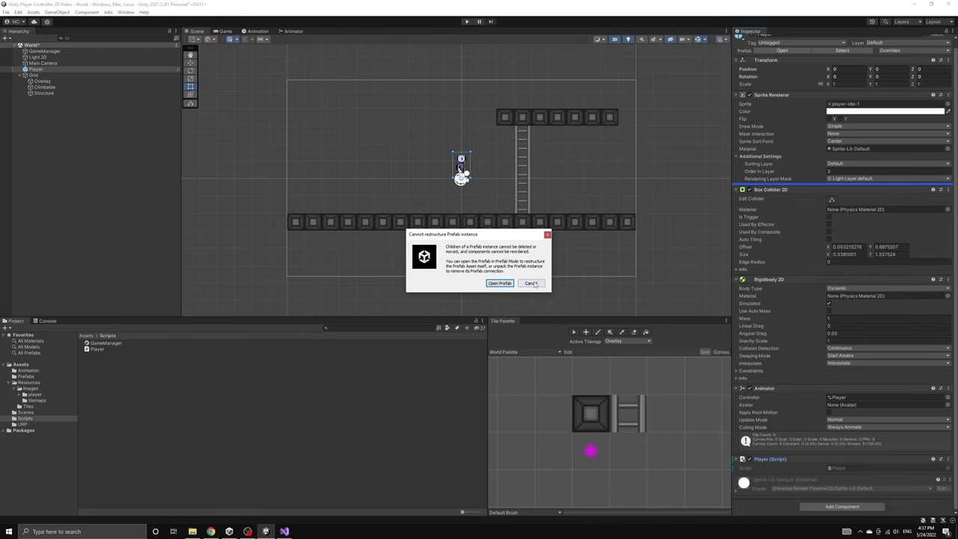
click(531, 283)
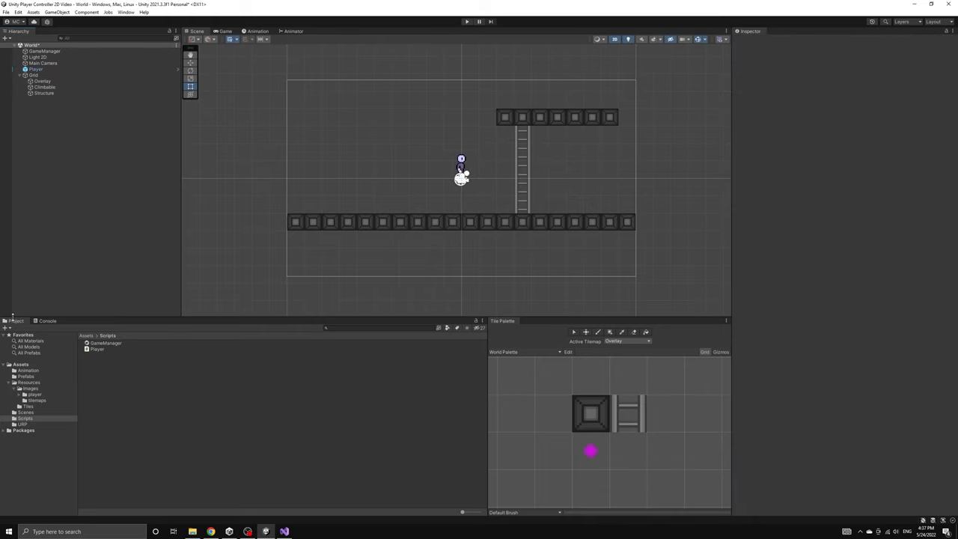
Open the Player prefab in Prefab Mode and add the Player script component
click(96, 343)
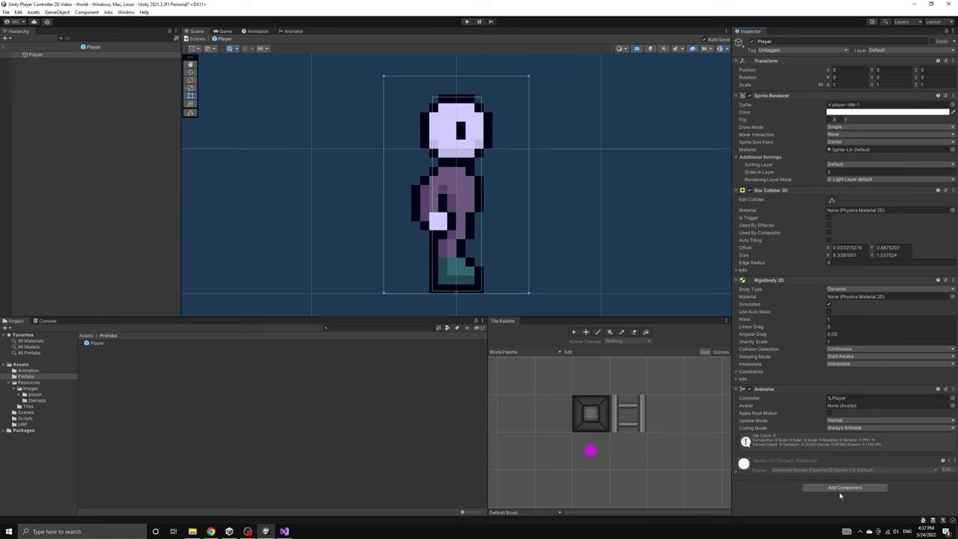
click(844, 488)
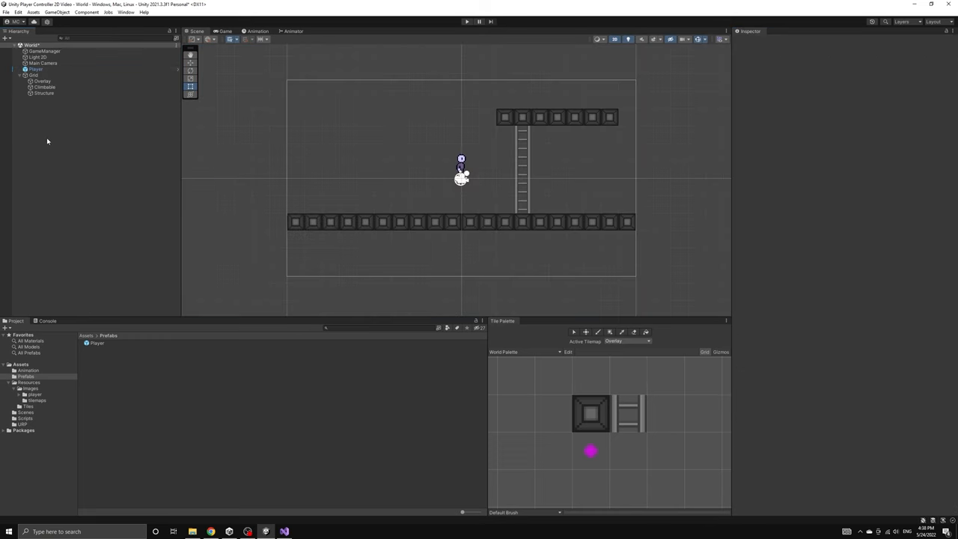
Select the scene's Player object and confirm the Player script component is attached
click(36, 69)
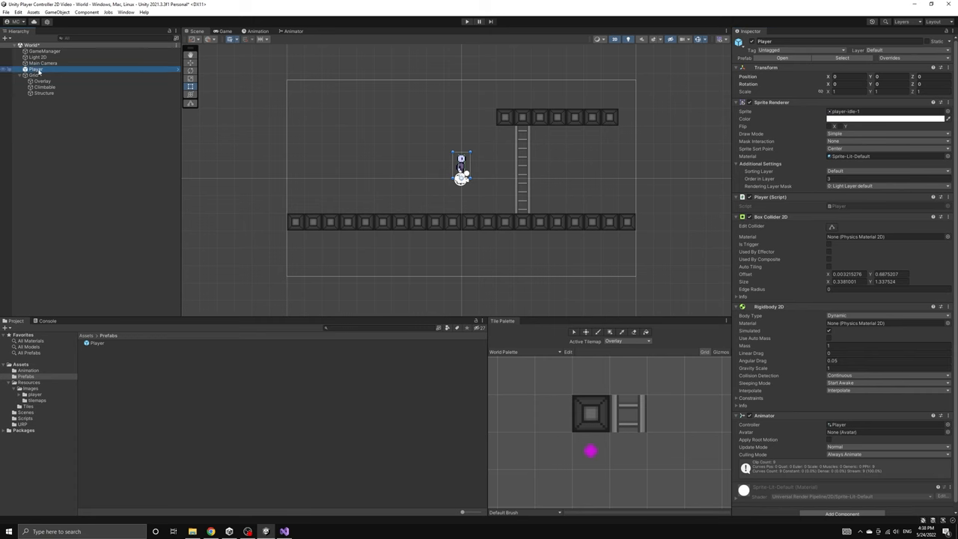
click(98, 356)
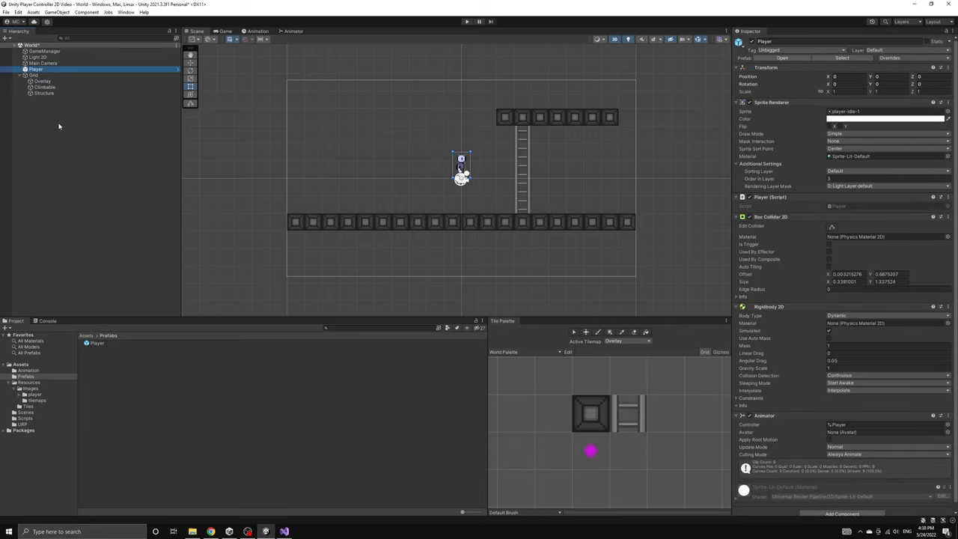
mouse_move(802, 434)
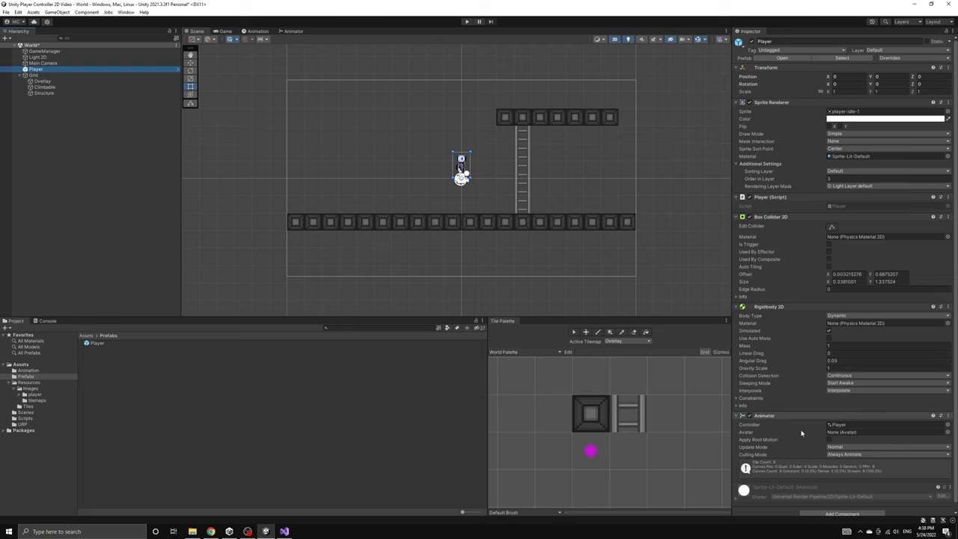
mouse_move(800, 206)
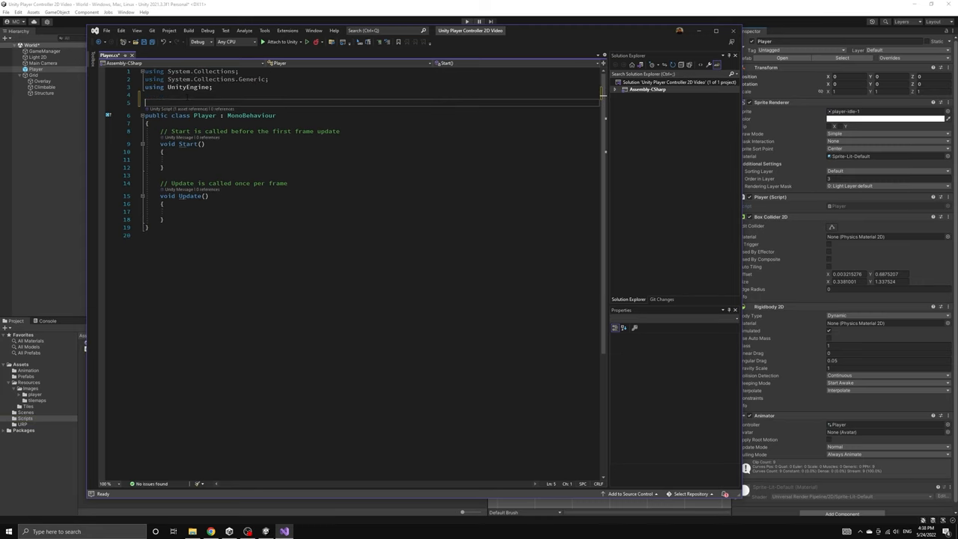
Wrap GameManager.cs in namespace C0
text(namespace C)
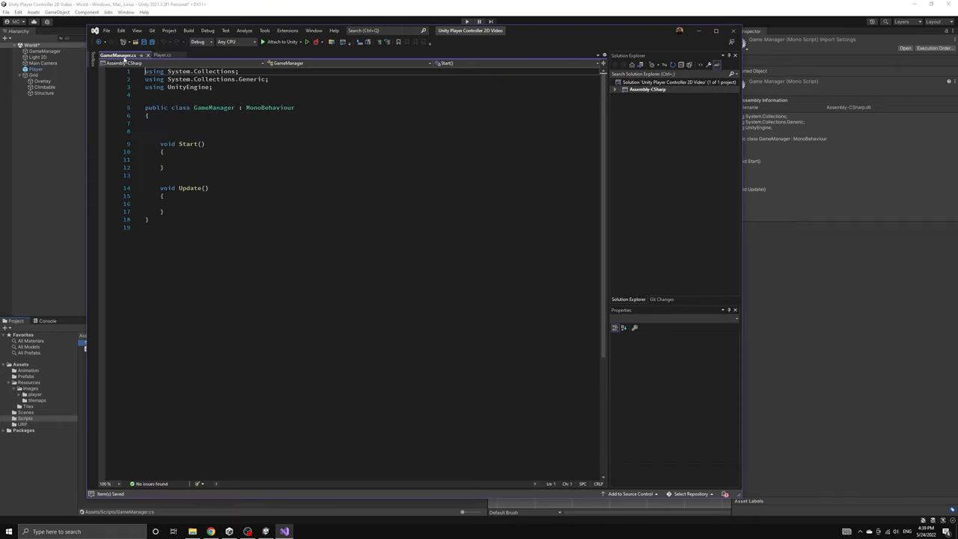
text(namespace C0)
text(})
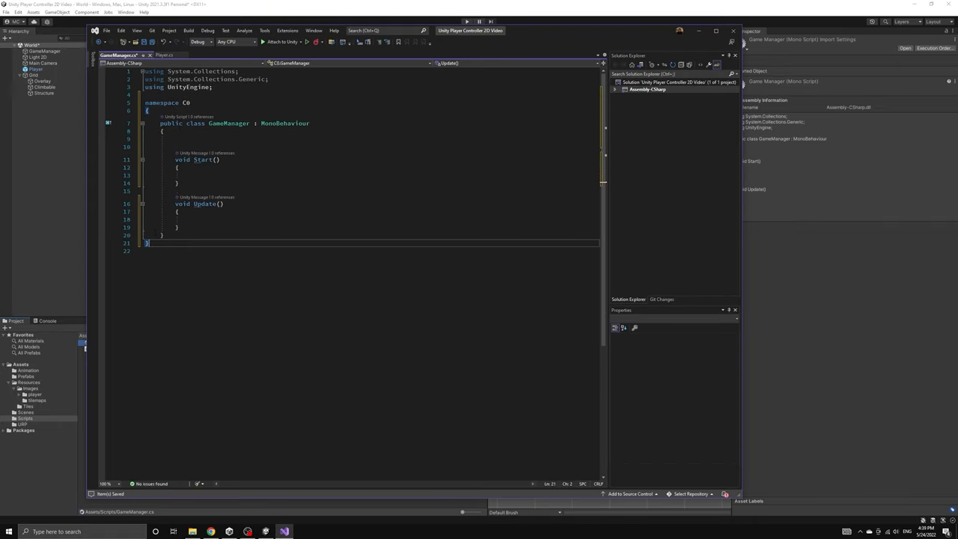
click(164, 54)
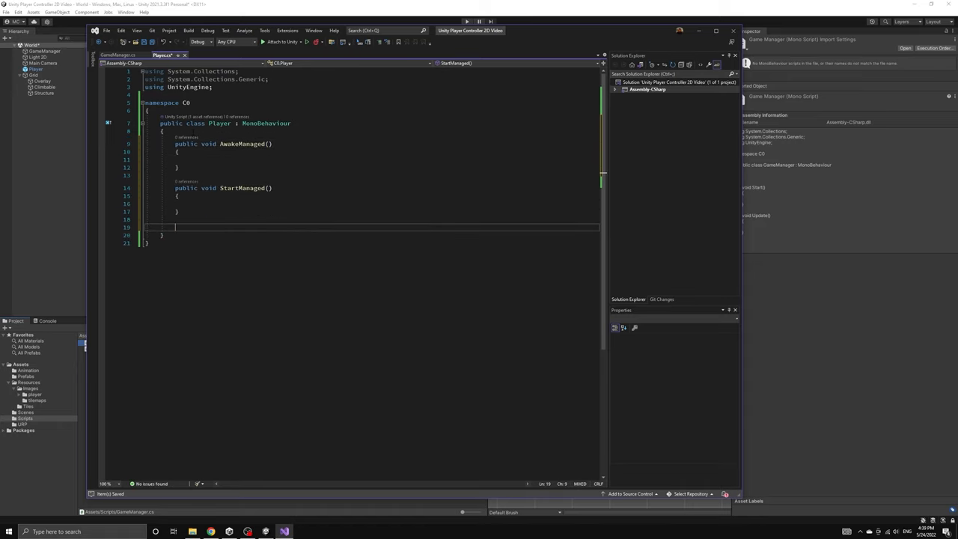
Give Player.cs public AwakeManaged, StartManaged, UpdateManaged and FixedUpdateManaged methods
text(public void UpdateManaged())
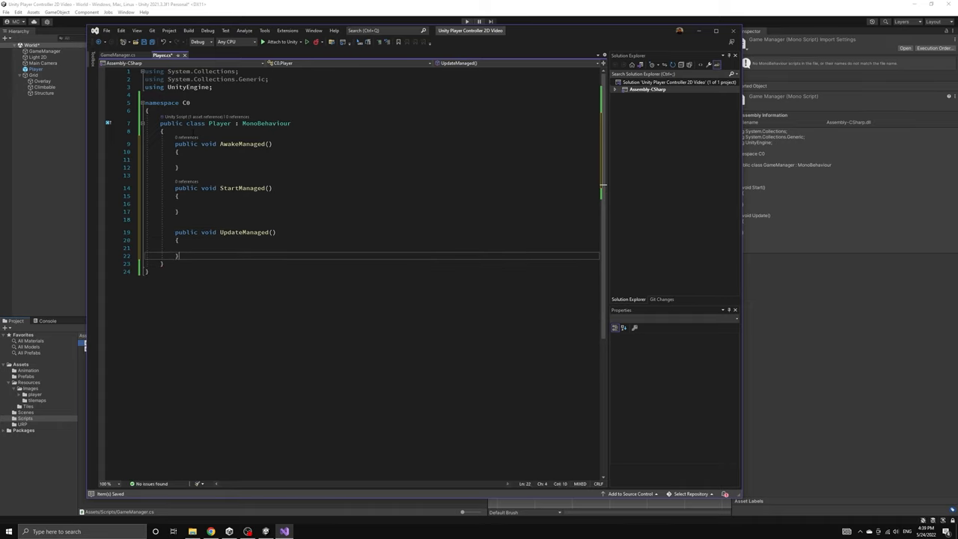
text(public void FixedUpdateMnaaged()
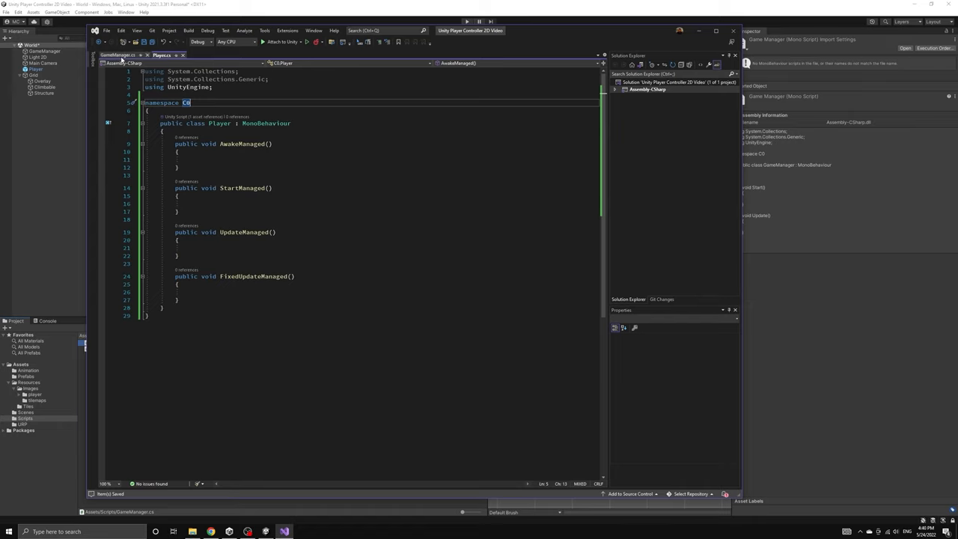
click(117, 54)
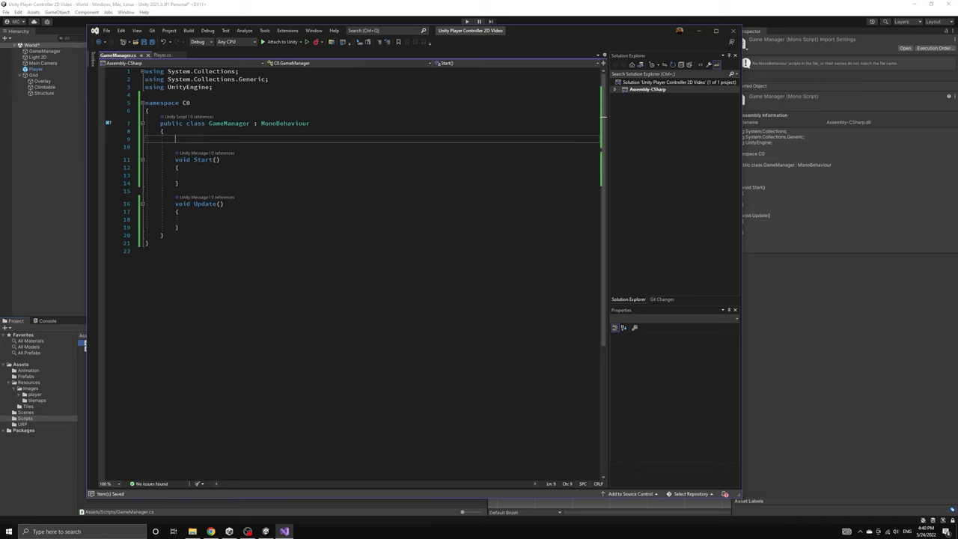
Add a private Player field assigned in Awake via GameObject.Find("Player").GetComponent<Player>()
text(Player player;)
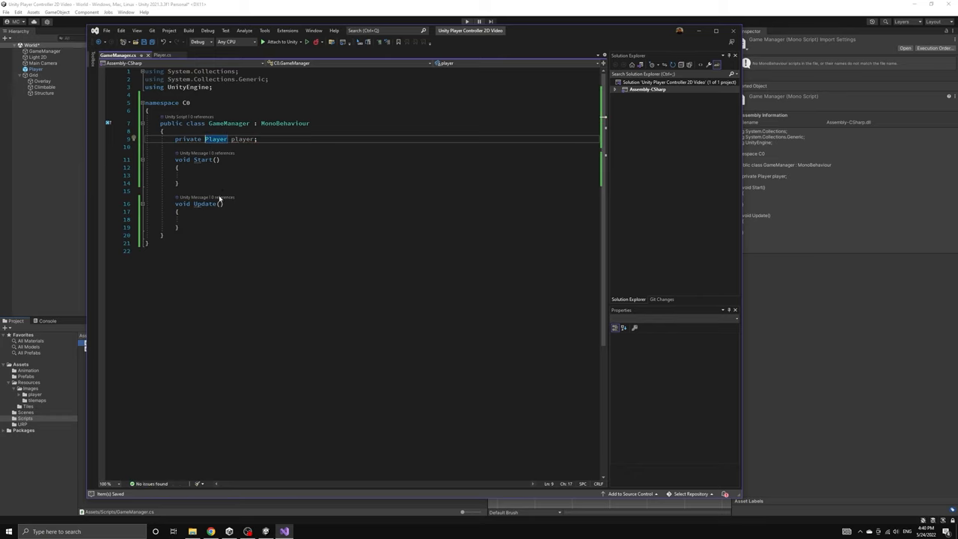
text(void Awake()
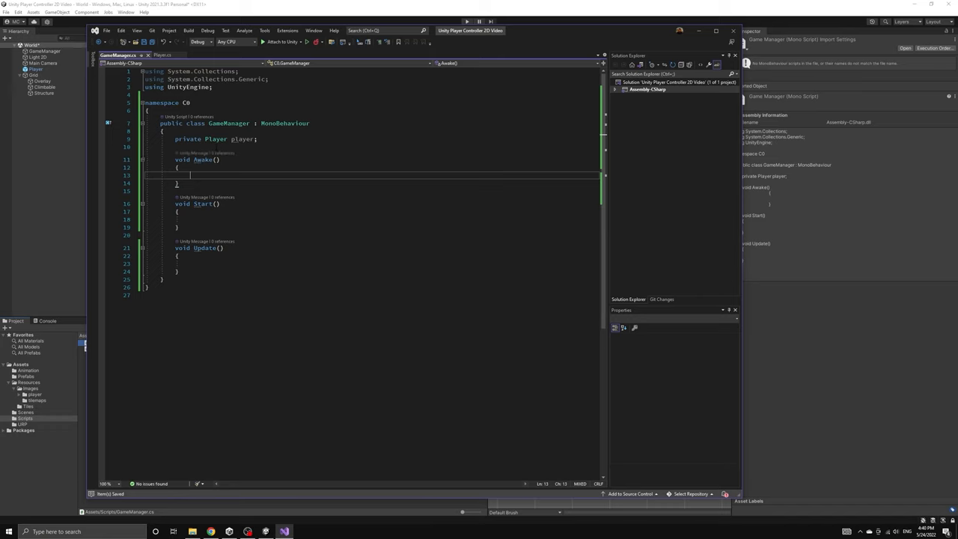
text(player = G)
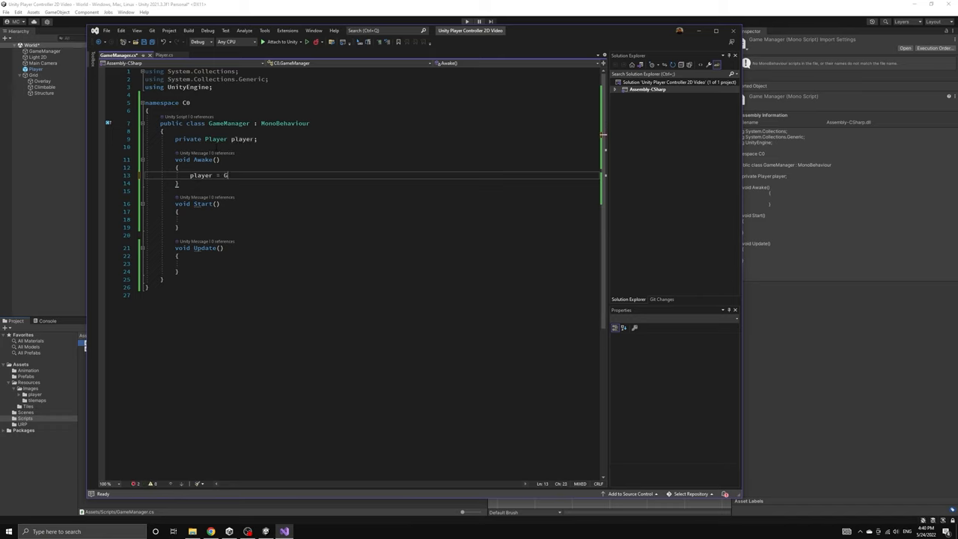
text(ameObject.Find("Pla)
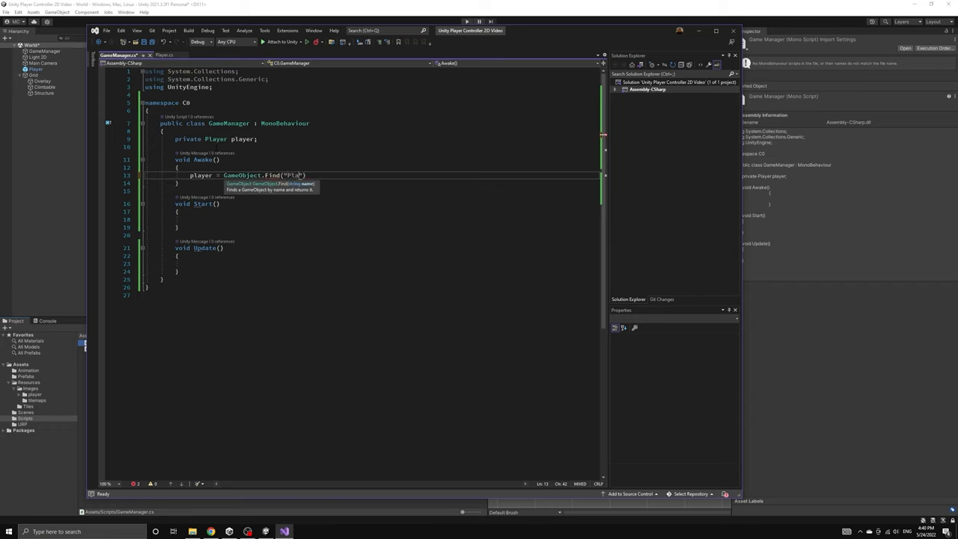
text(yer").GetC)
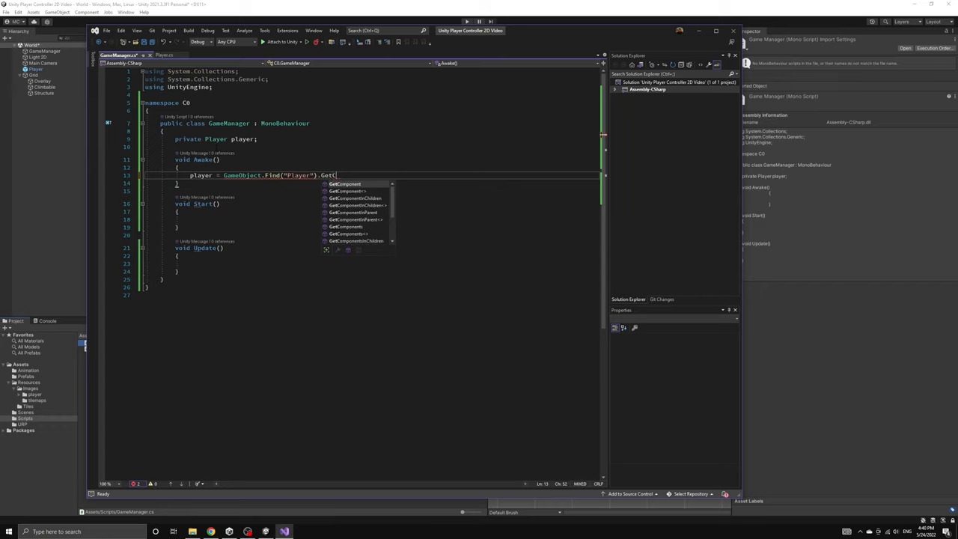
text(omponent<Player>();)
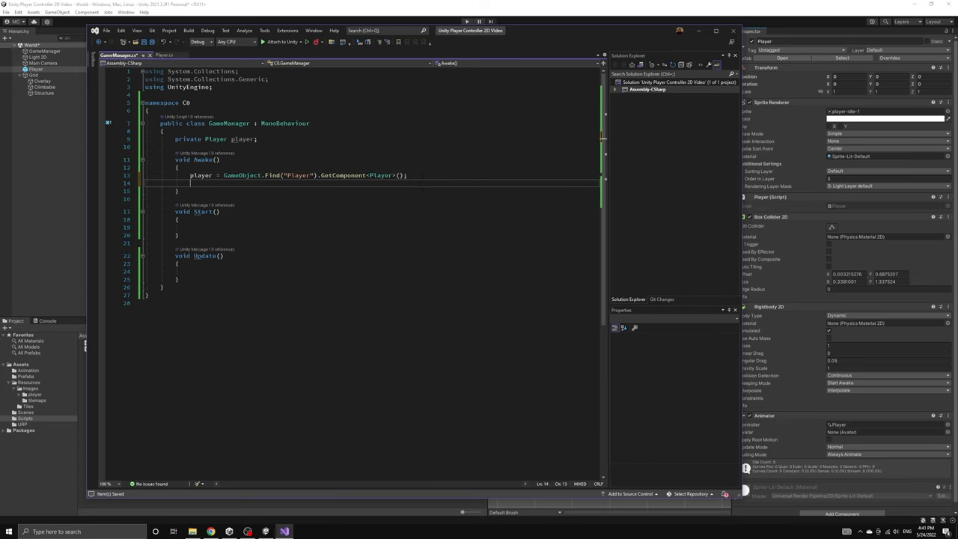
Have GameManager's Awake, Start and Update call player.AwakeManaged, StartManaged and UpdateManaged
text(player.AwakeManaged();)
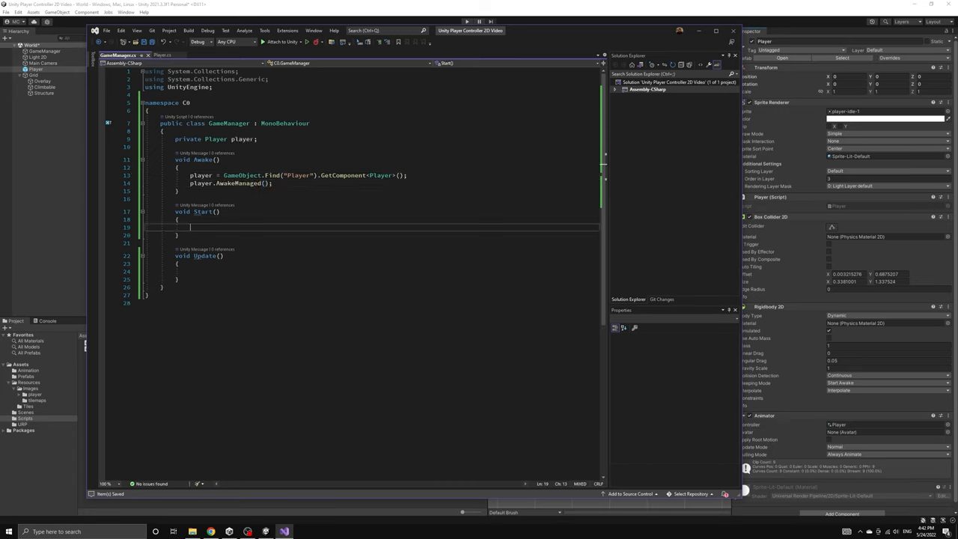
text(player.startManaged();)
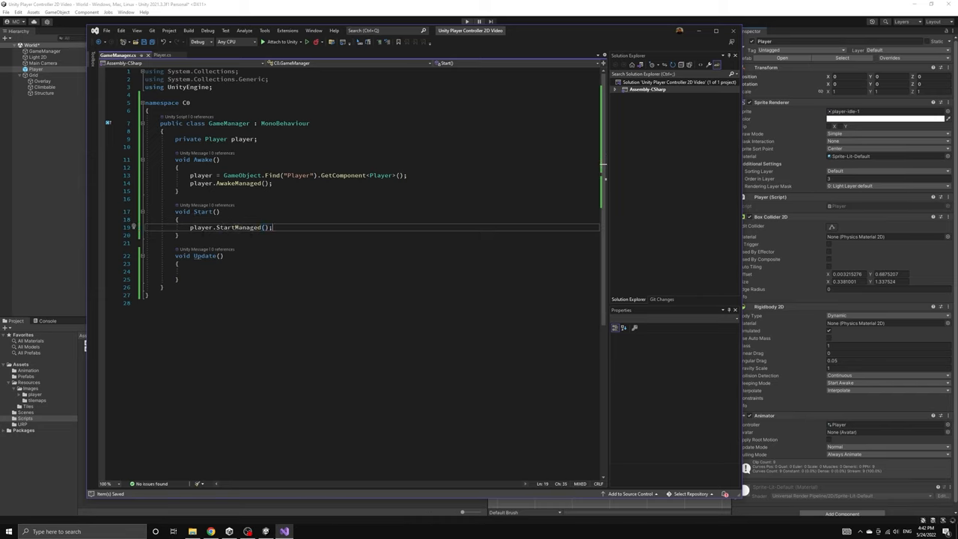
text(player)
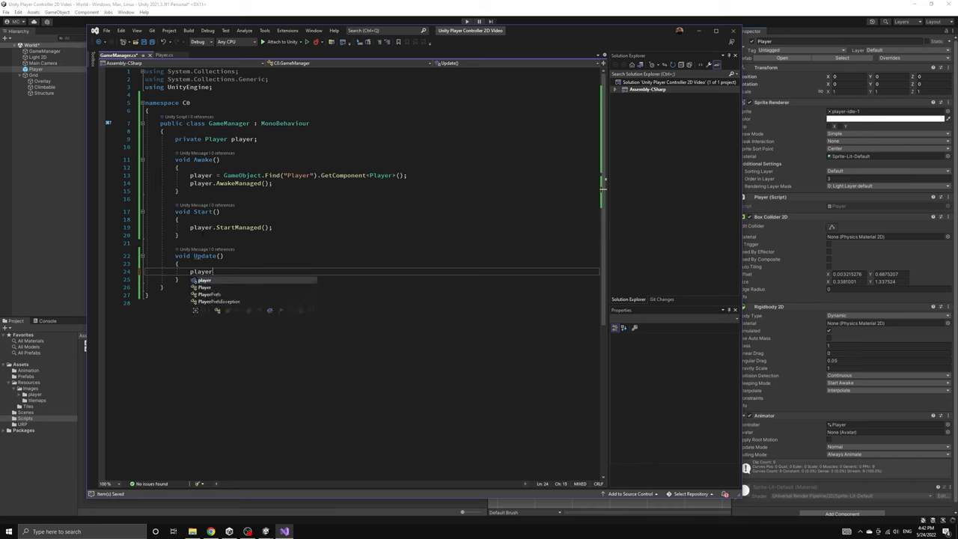
text(.UpdateManaged();)
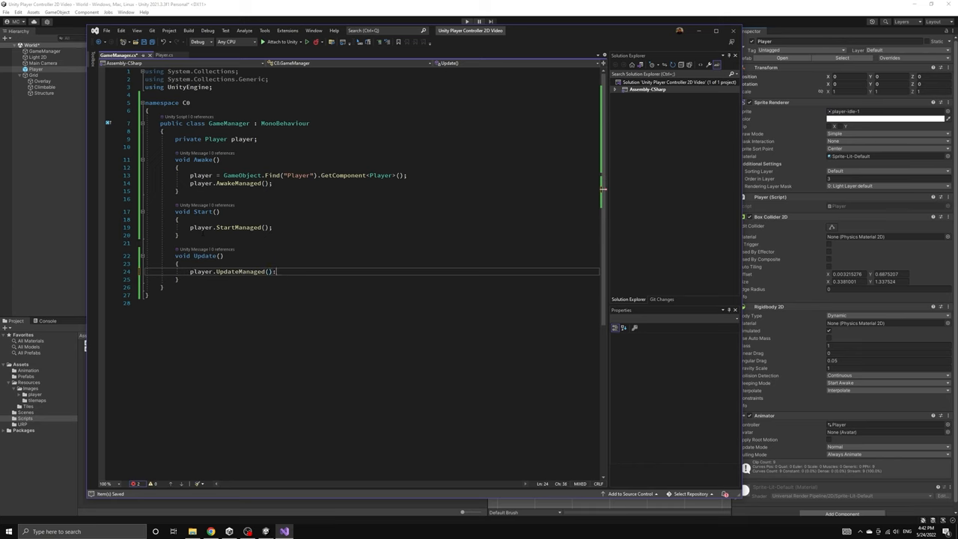
Add FixedUpdate calling player.FixedUpdateManaged() and an empty LateUpdate method
text(void)
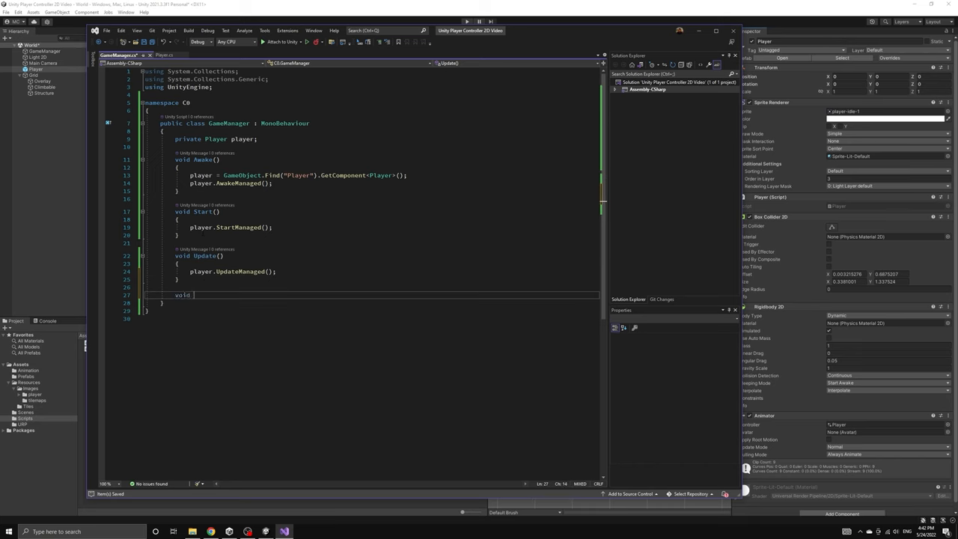
text(private void FixedUpdate())
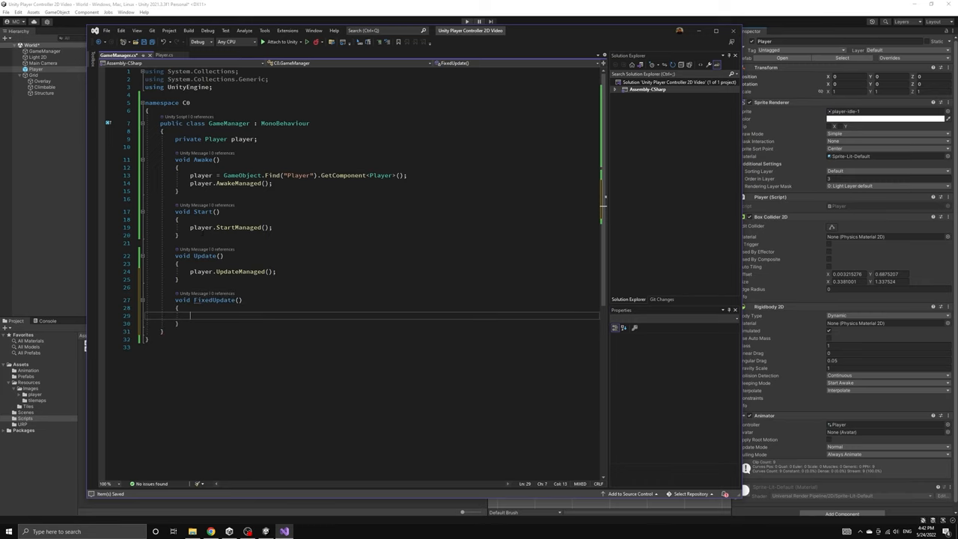
text(player.FixedUpdateManaged();)
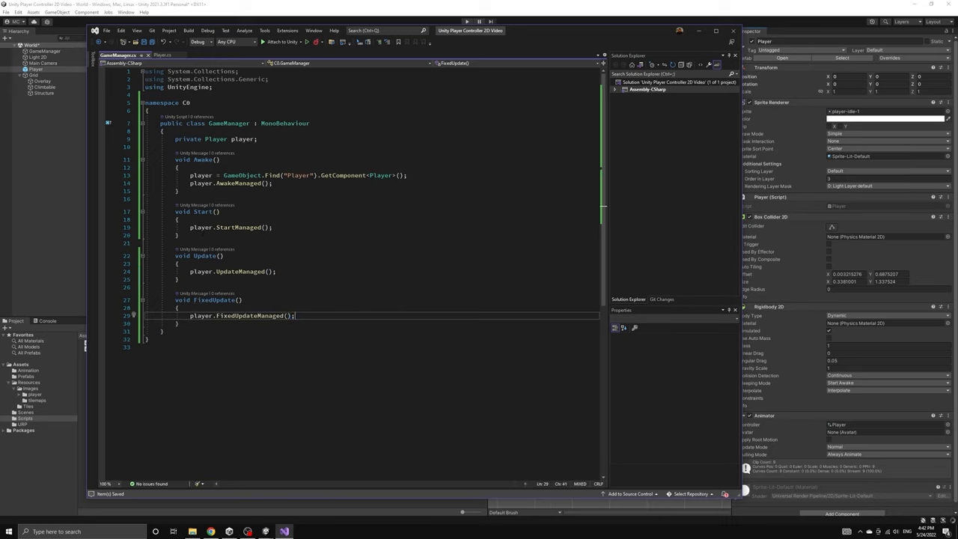
text(void)
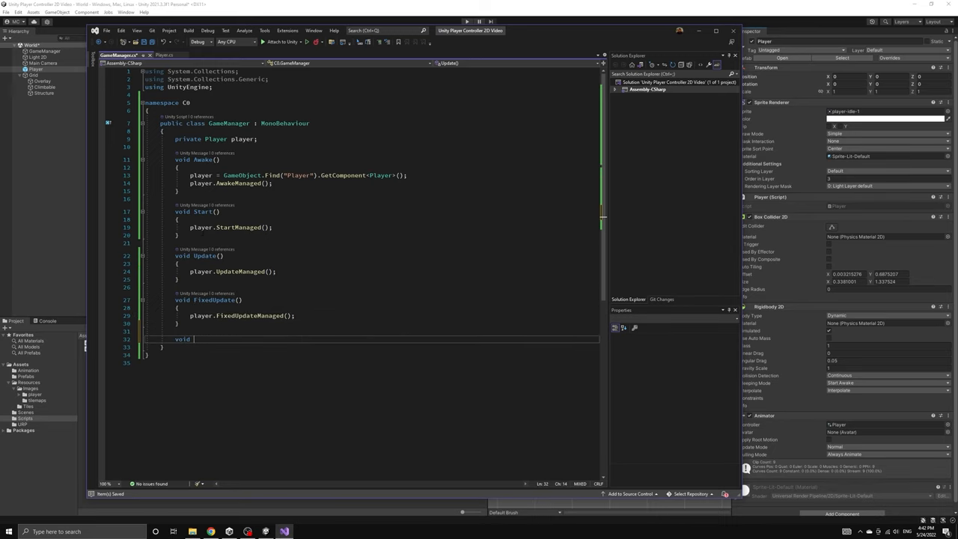
text(LateUpdate())
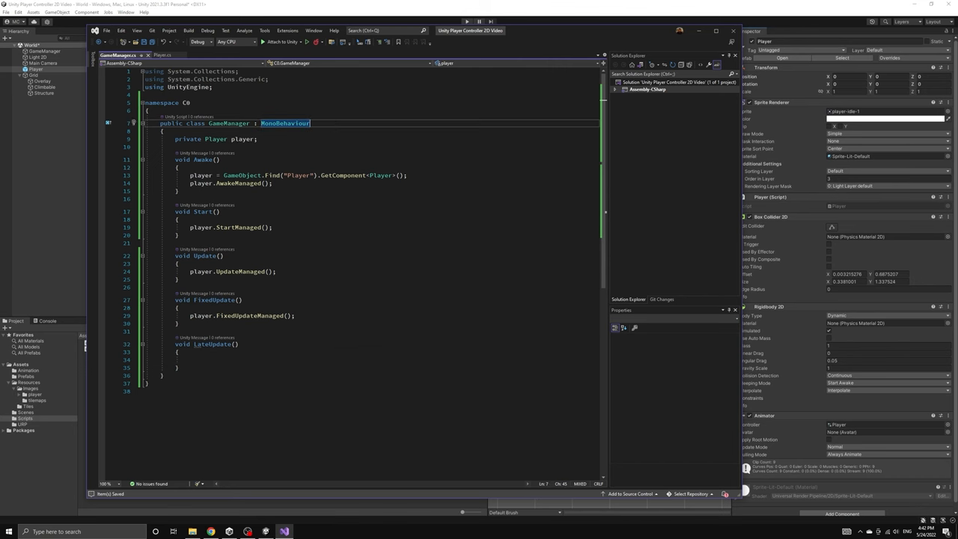
Switch to the Player script and begin editing it
click(161, 54)
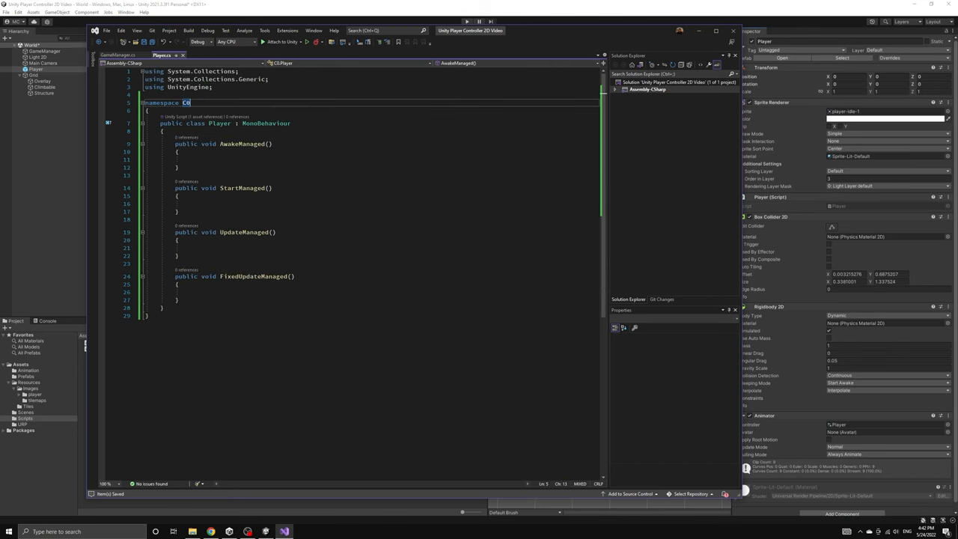
text(De)
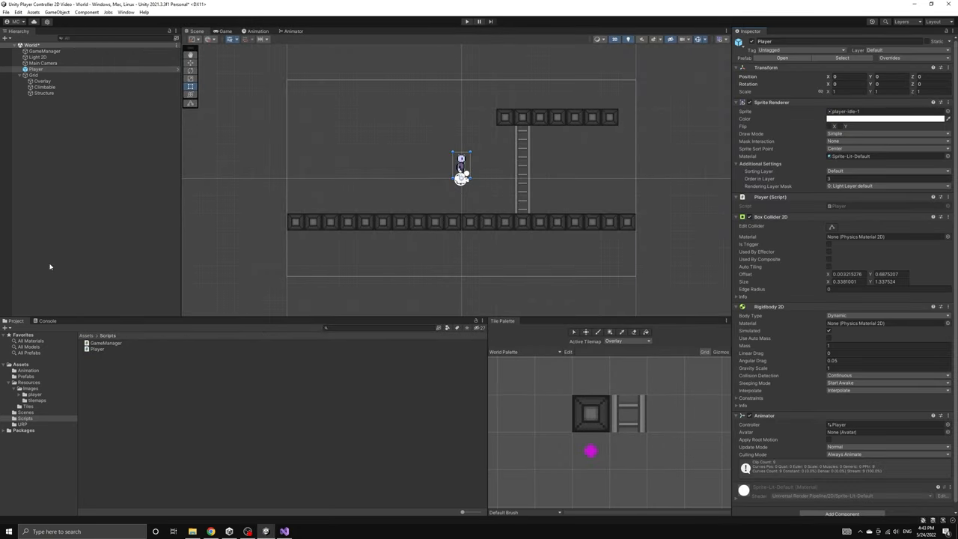
Run the scene once with the updated scripts, then stop play mode
click(467, 21)
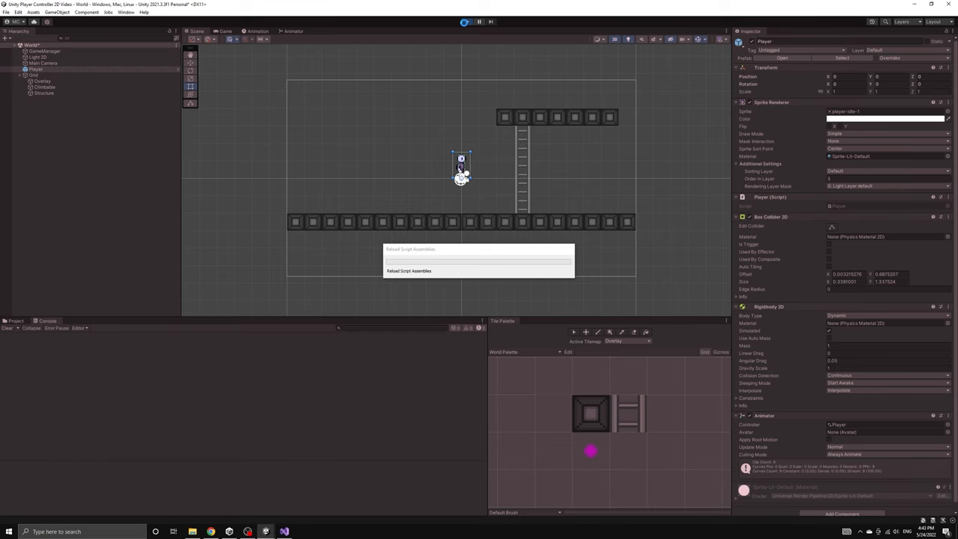
click(467, 20)
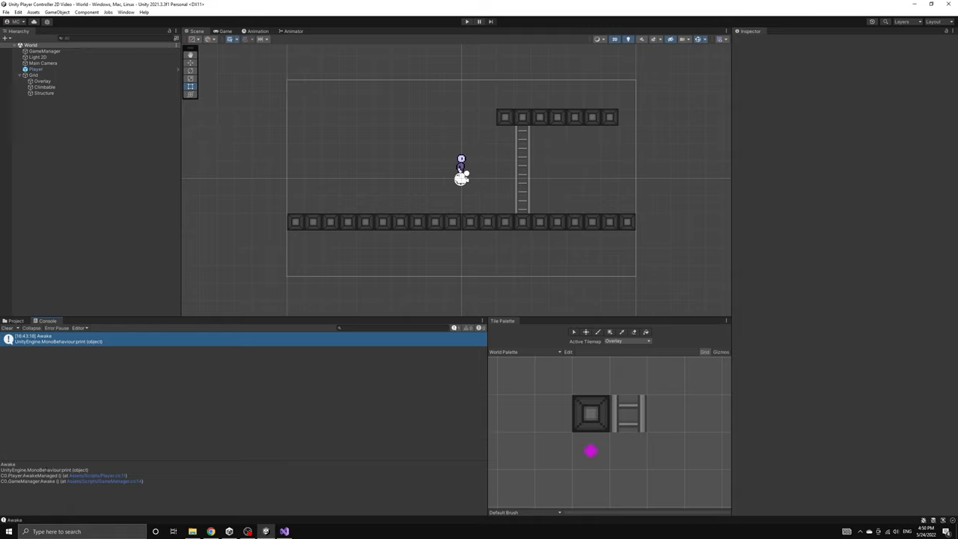
mouse_move(41, 443)
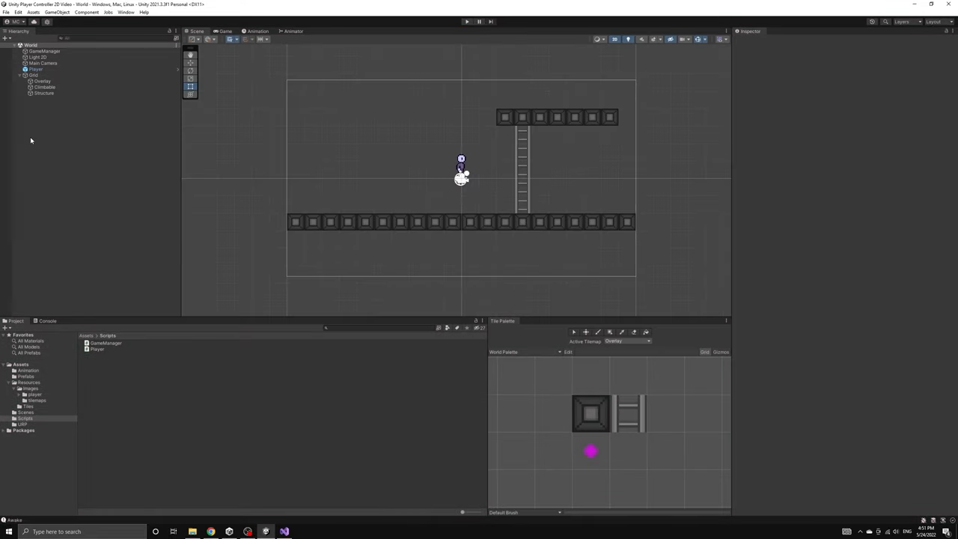
Give the Structure tilemap under Grid a Tilemap Collider 2D
click(33, 75)
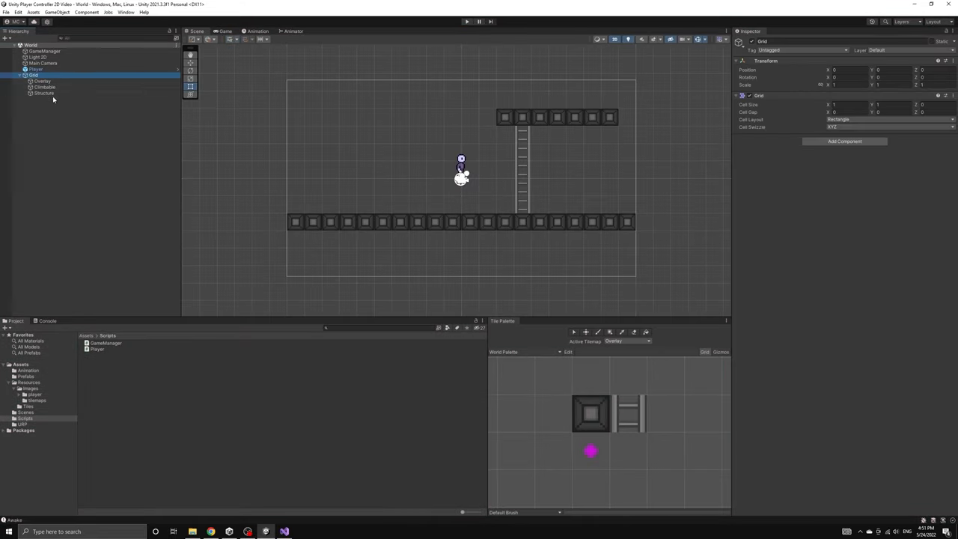
click(43, 93)
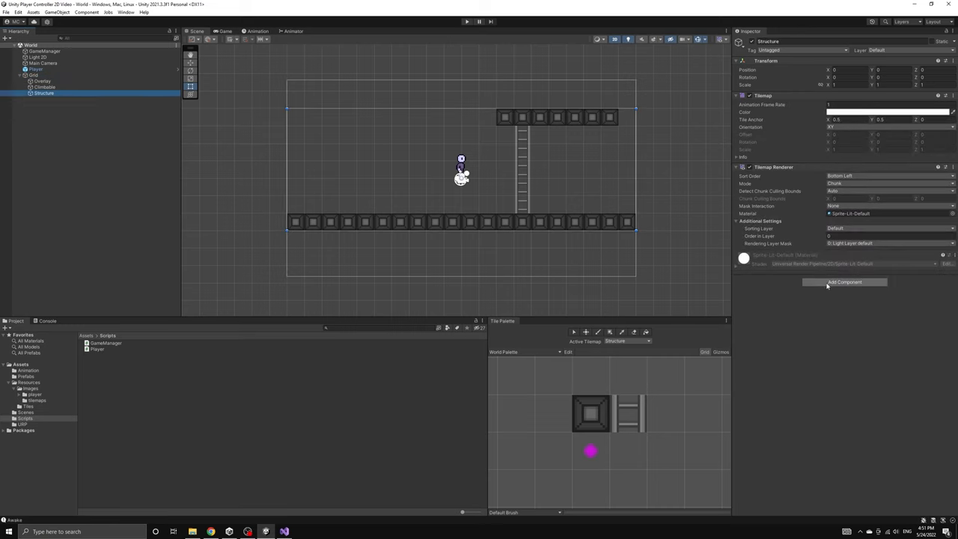
click(844, 281)
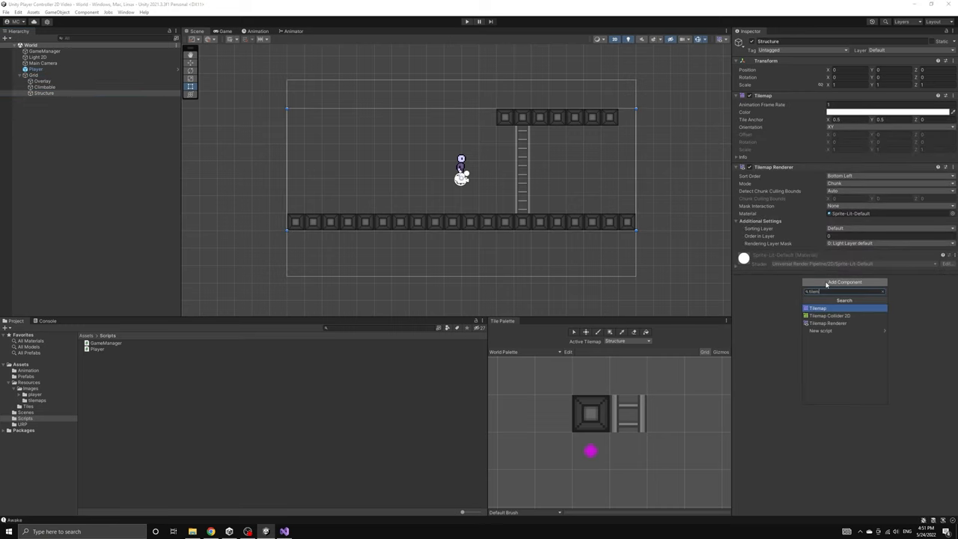
click(829, 314)
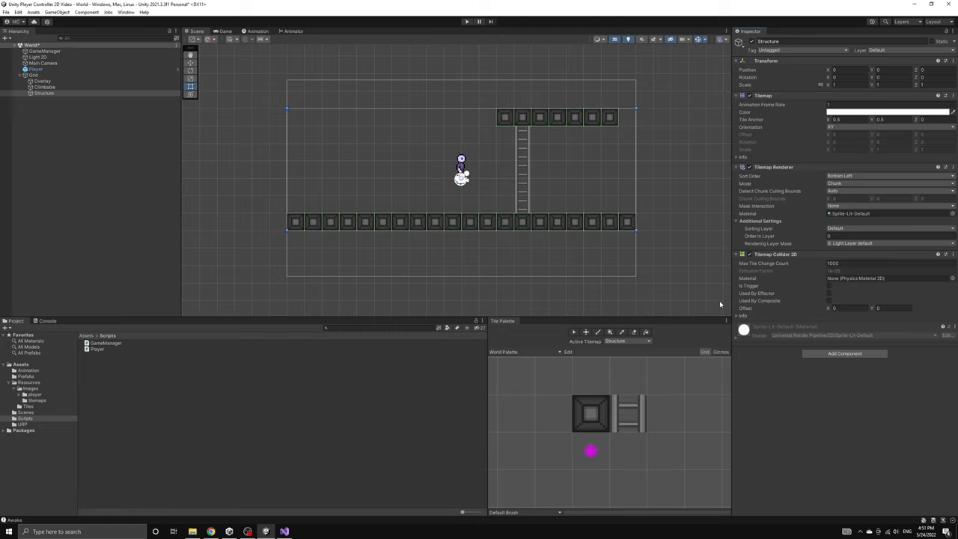
mouse_move(838, 314)
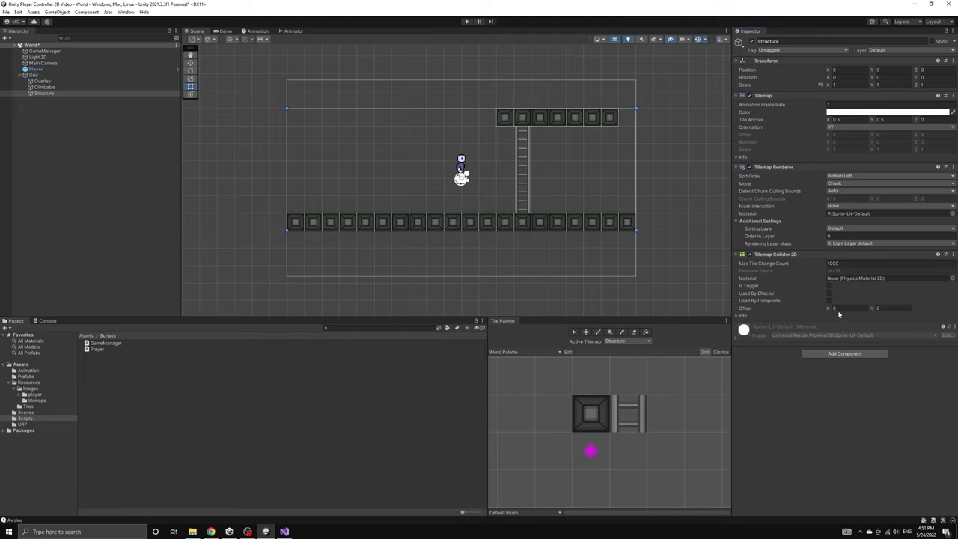
mouse_move(305, 246)
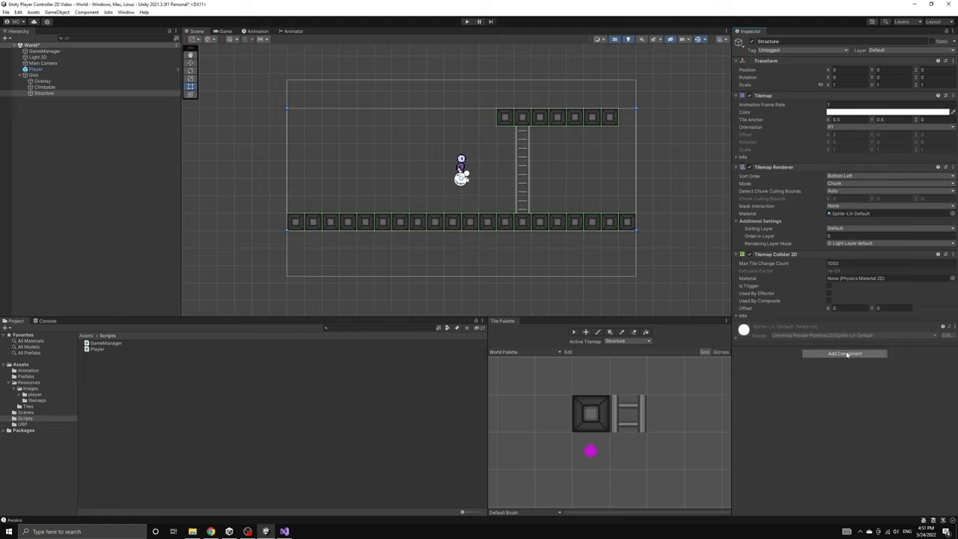
Add a Composite Collider 2D with Rigidbody 2D to Structure and set its geometry to Polygons
click(844, 353)
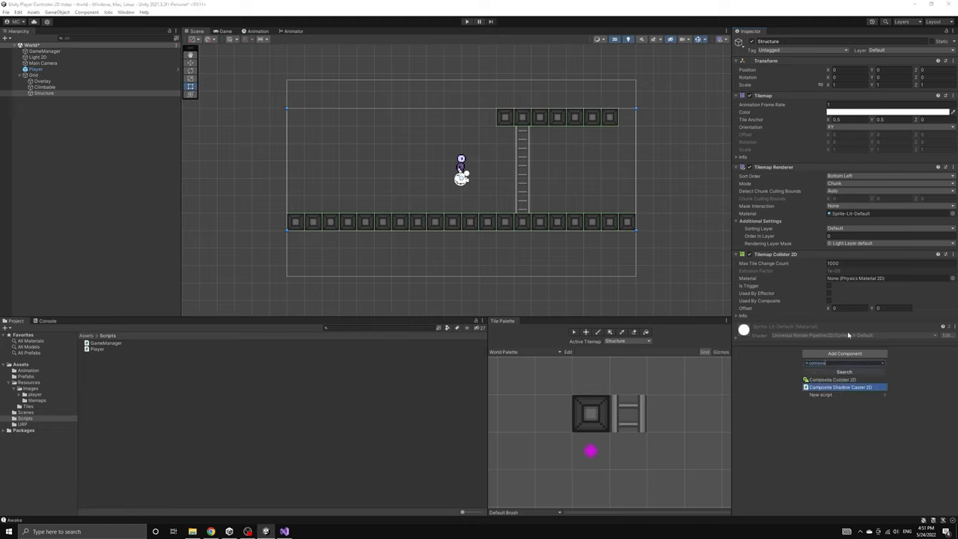
click(838, 380)
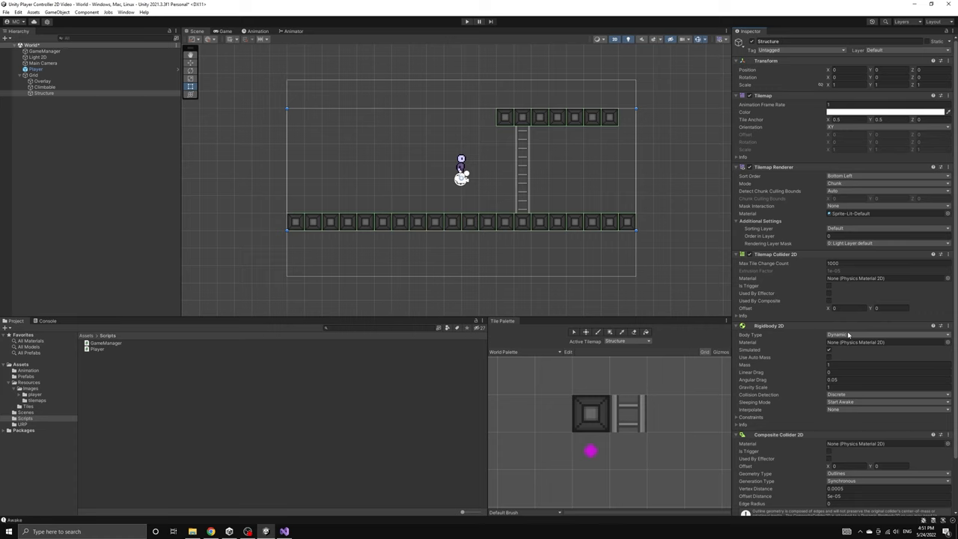
scroll(down, 3)
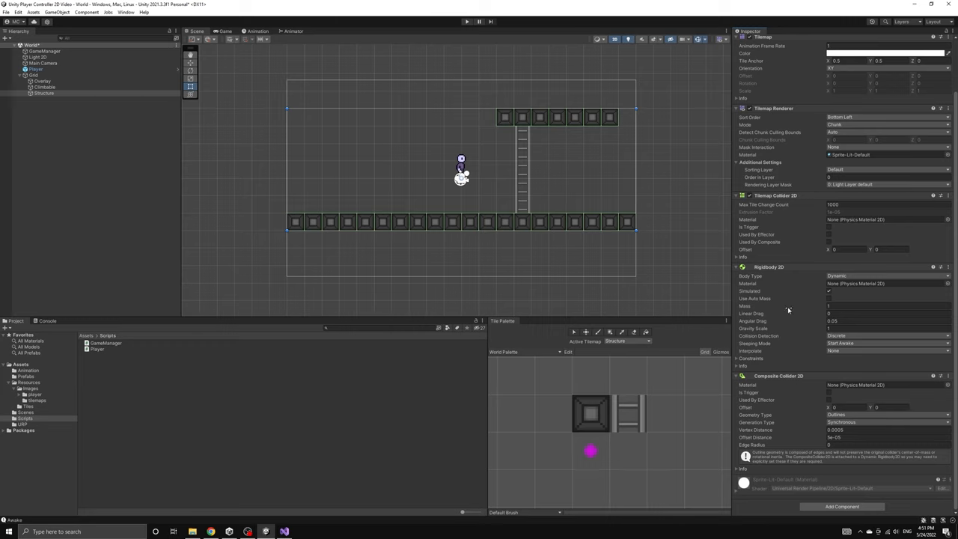
mouse_move(763, 366)
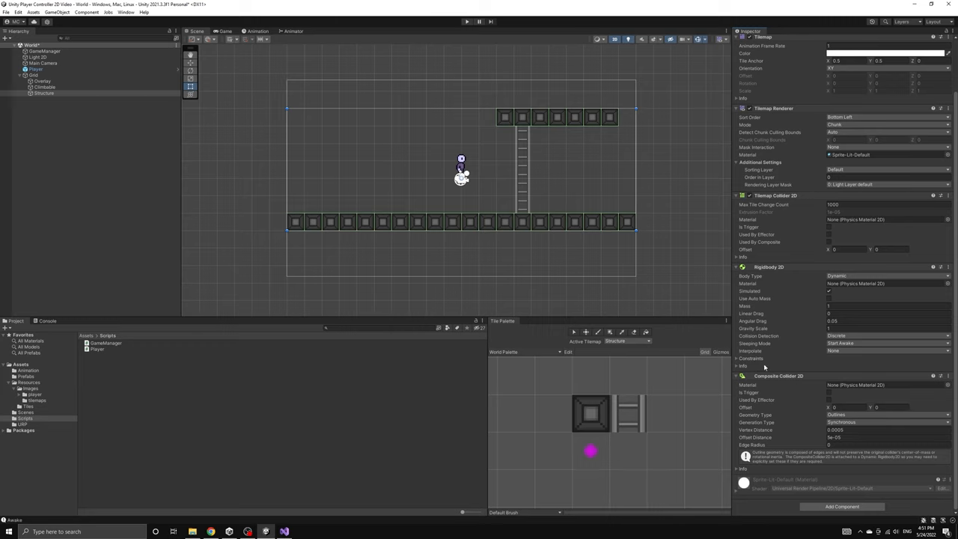
mouse_move(776, 308)
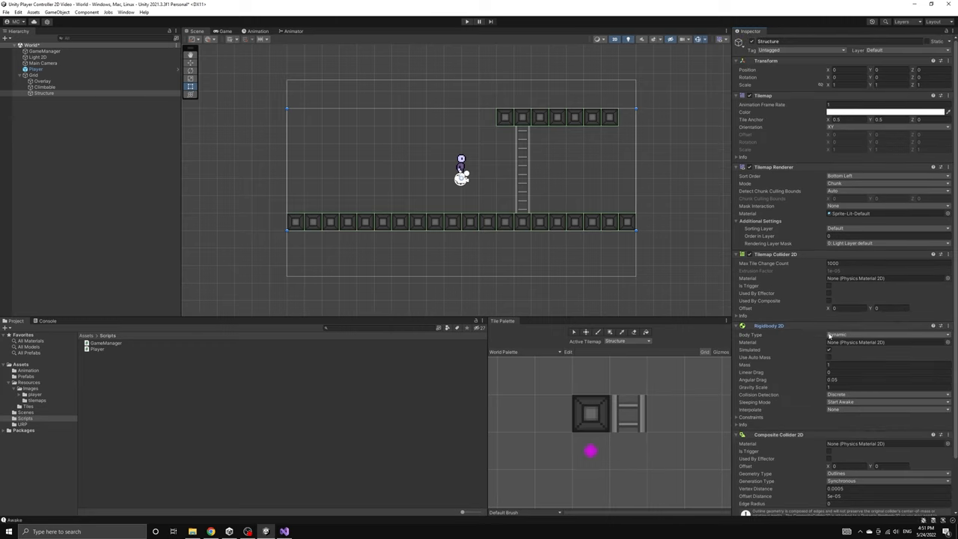
click(886, 335)
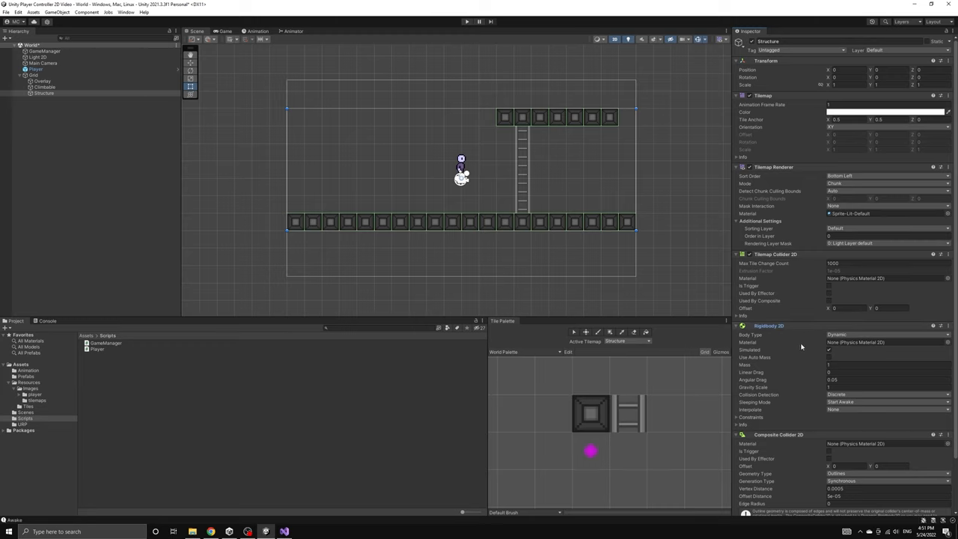
scroll(down, 3)
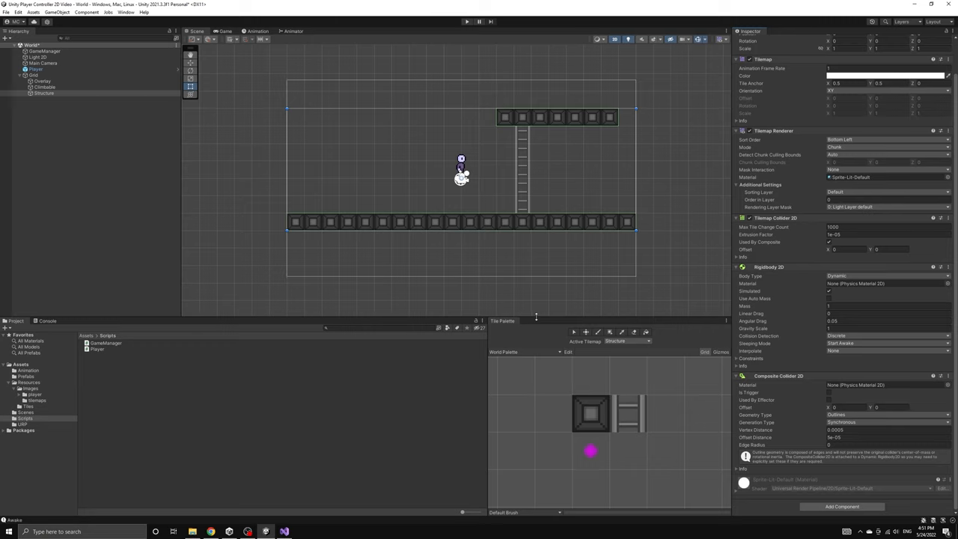
mouse_move(808, 344)
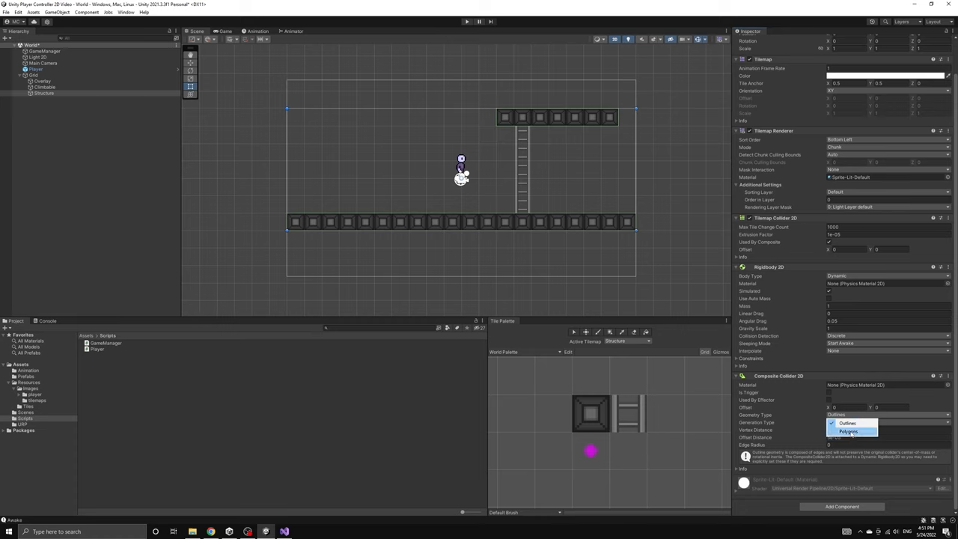
click(849, 431)
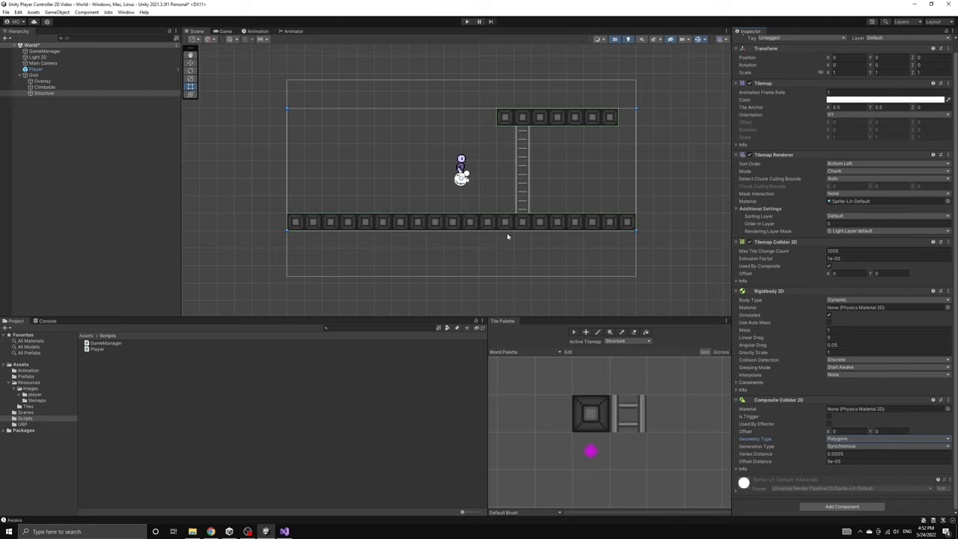
mouse_move(440, 216)
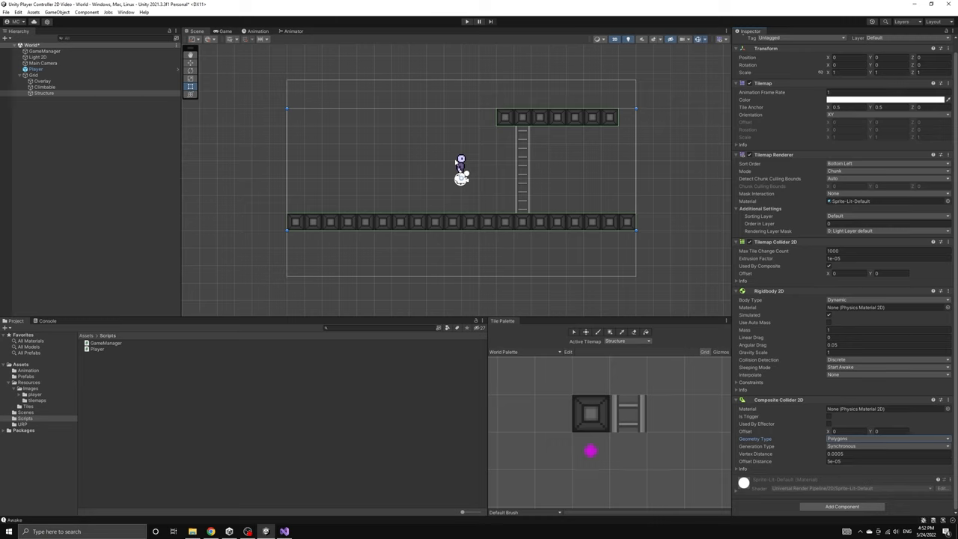
mouse_move(469, 222)
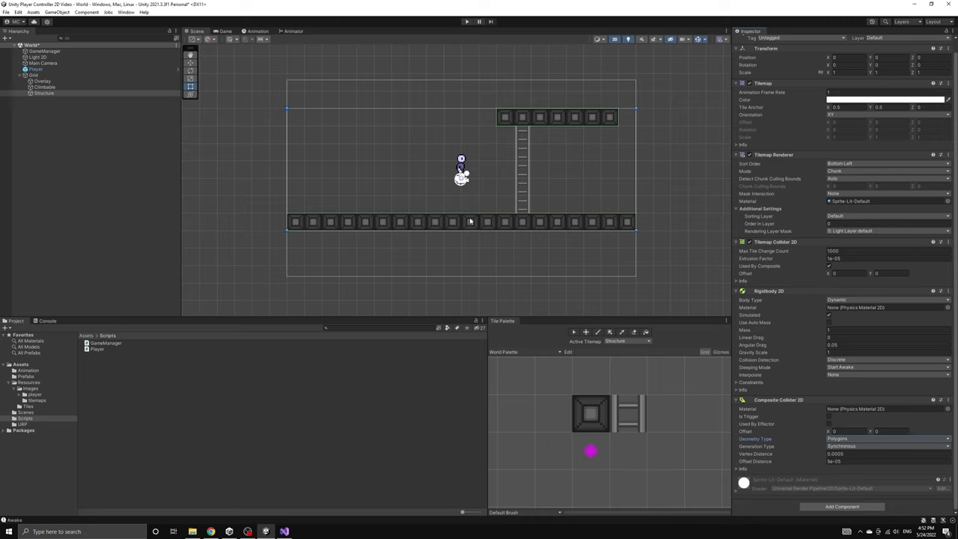
mouse_move(785, 330)
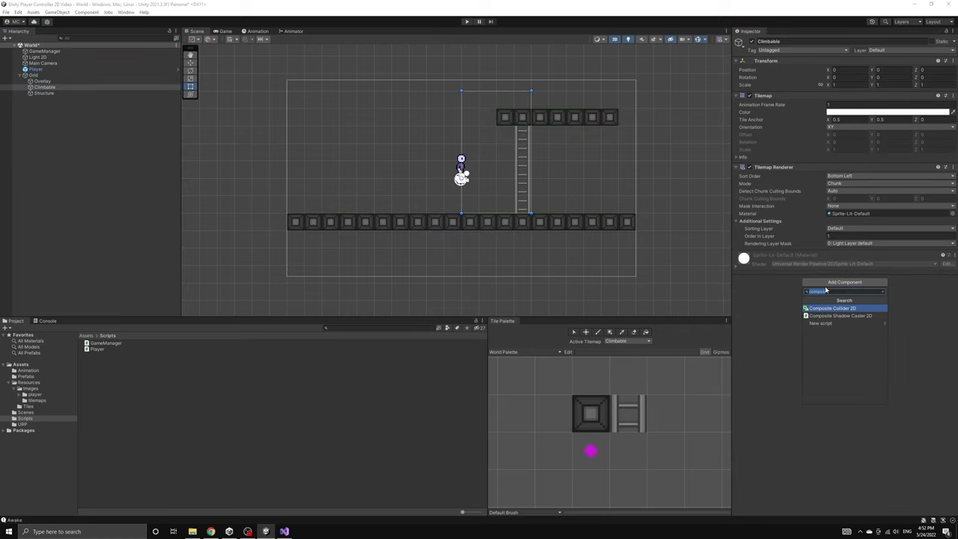
Give the Climbable tilemap a Composite Collider 2D fed by its tile colliders via Used By Composite
click(832, 308)
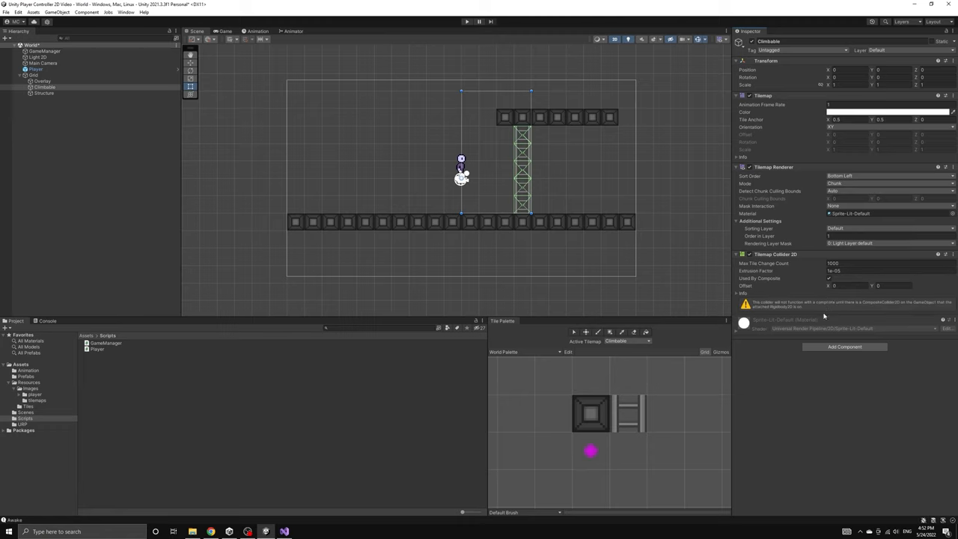
click(844, 347)
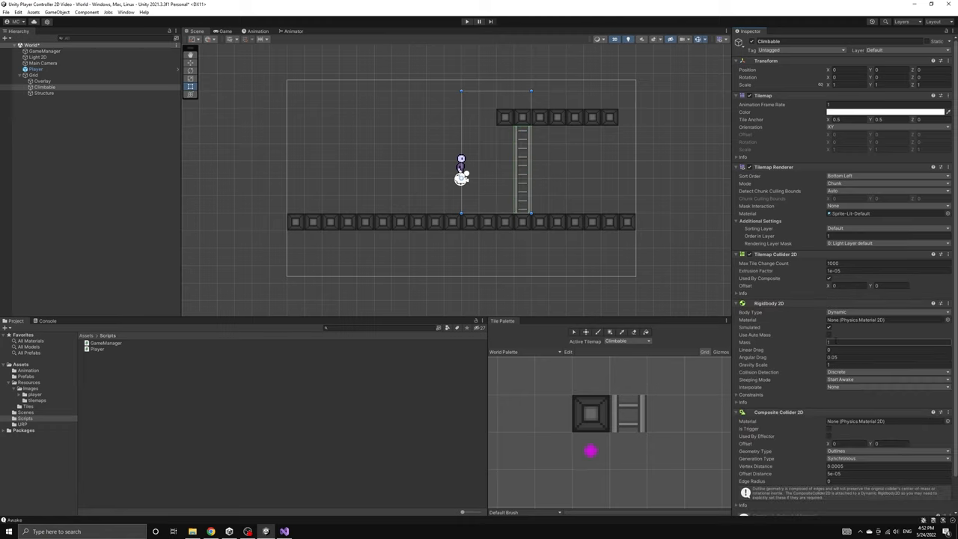
scroll(down, 3)
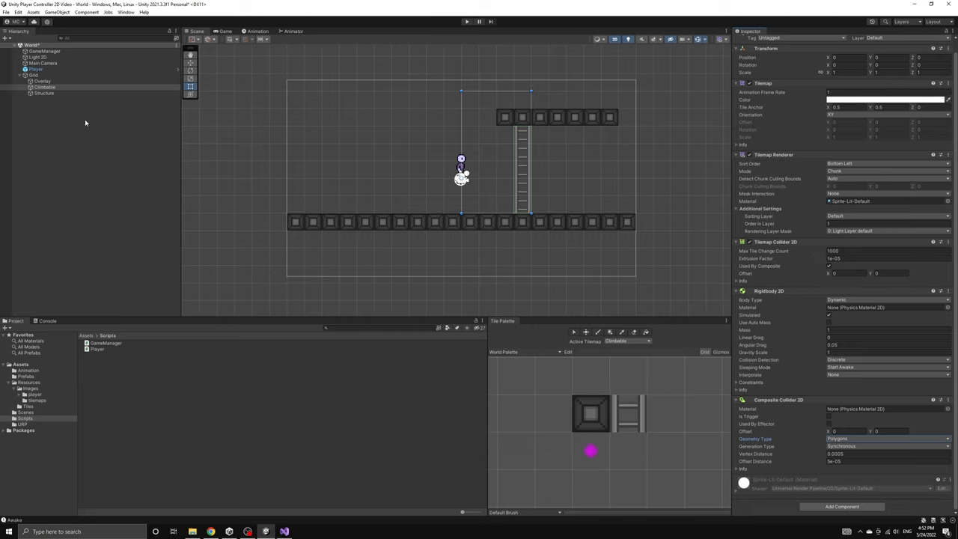
click(45, 93)
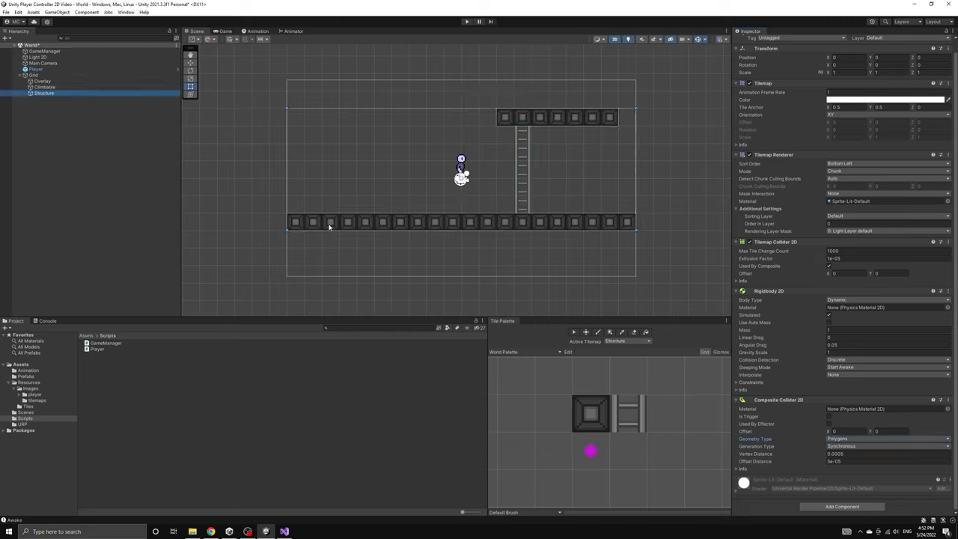
click(45, 87)
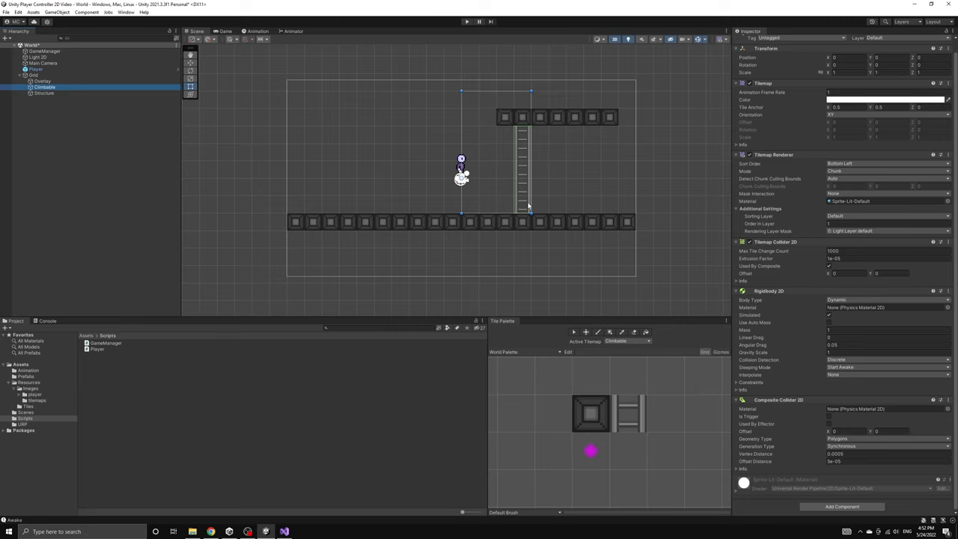
mouse_move(163, 165)
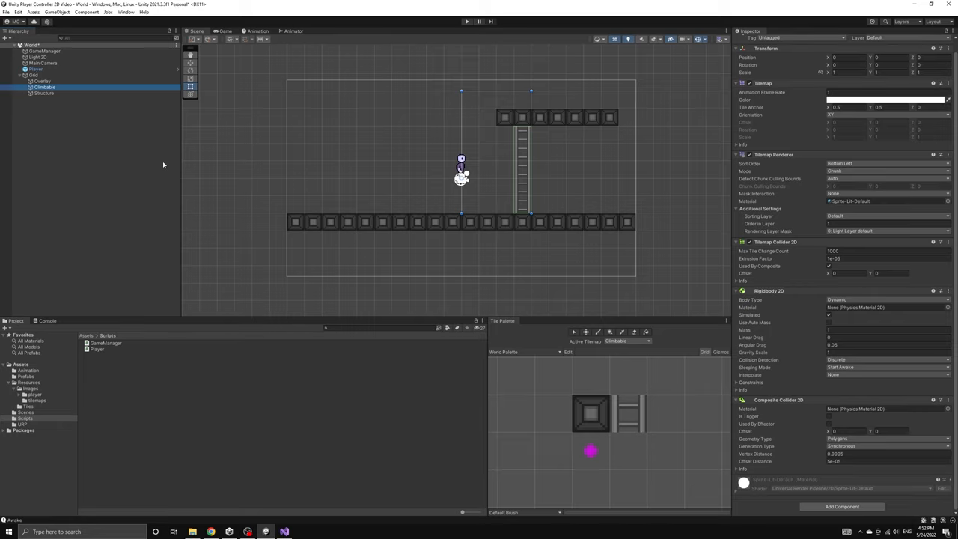
mouse_move(133, 165)
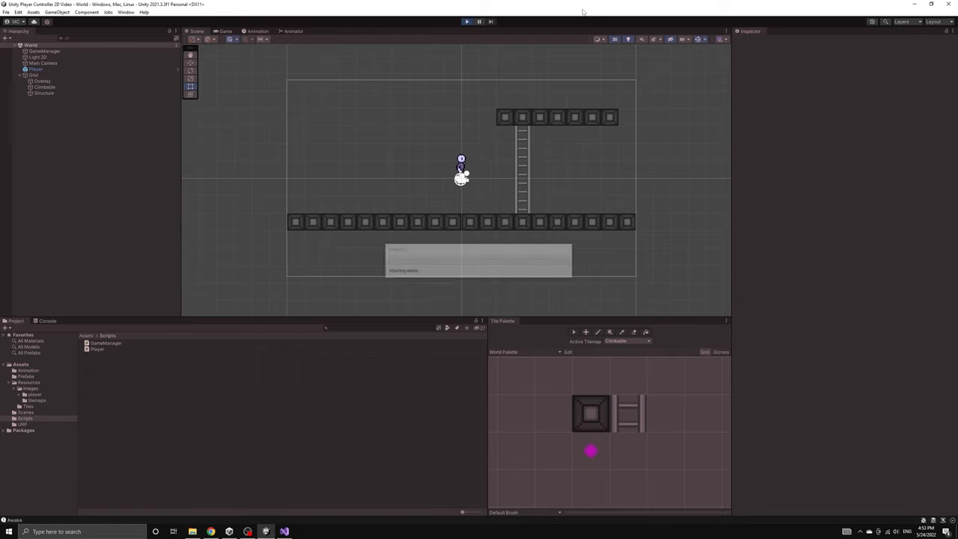
Play-test briefly, then set the Structure and Climbable tilemaps' Rigidbody 2D body type to Static
click(467, 21)
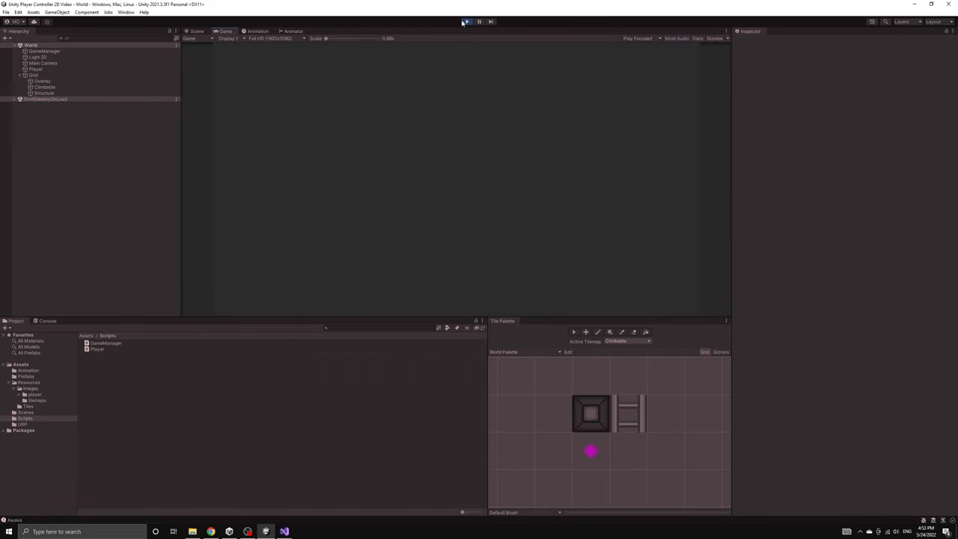
click(465, 21)
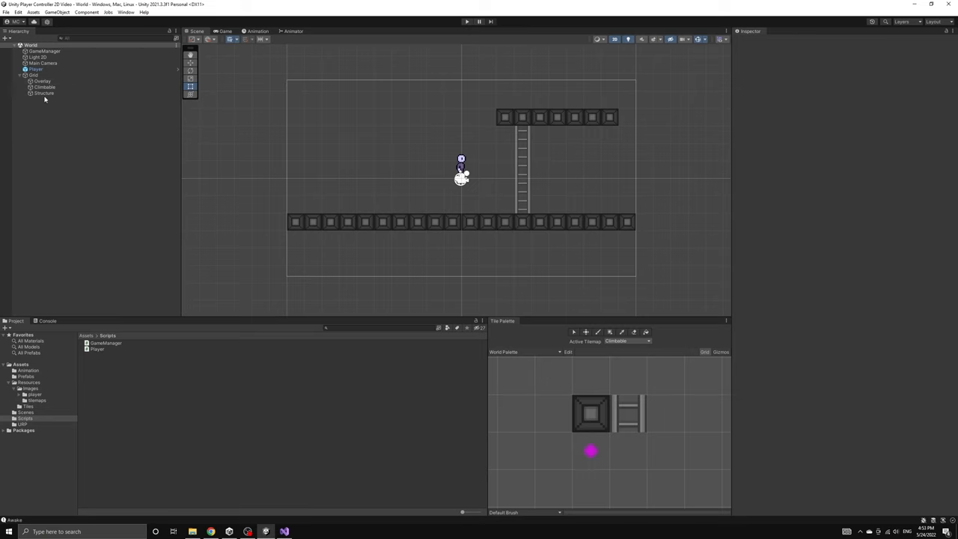
click(43, 93)
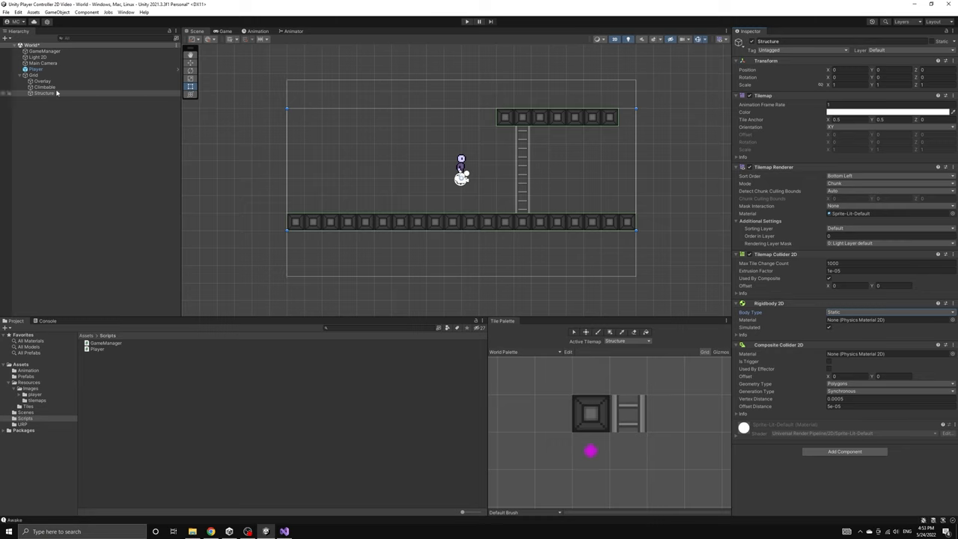
click(43, 87)
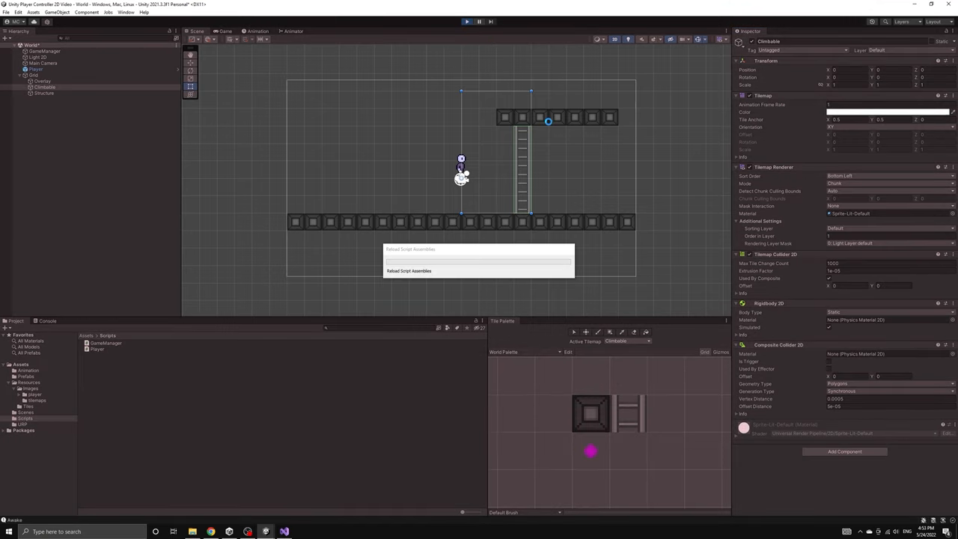
Play-test with static tilemaps while inspecting the Player object, then stop the run
click(467, 21)
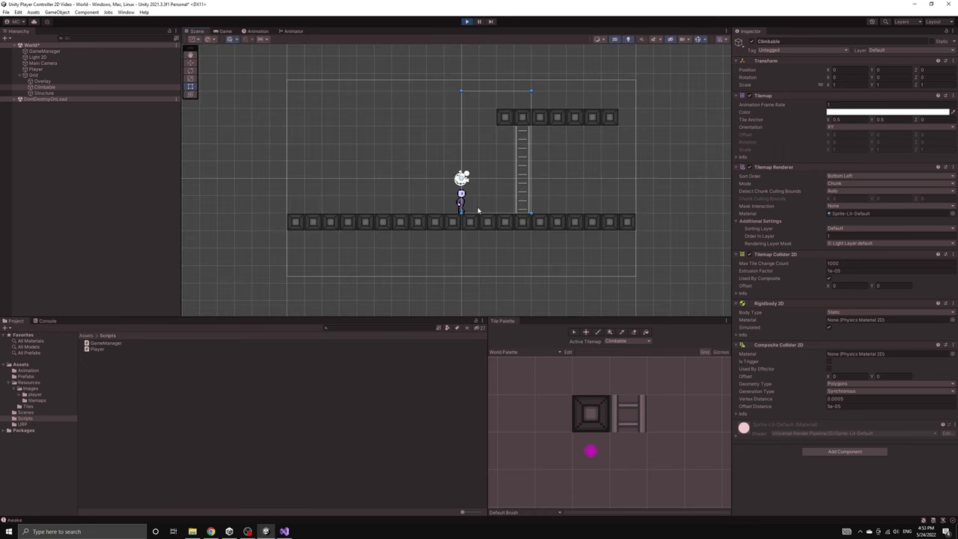
click(36, 69)
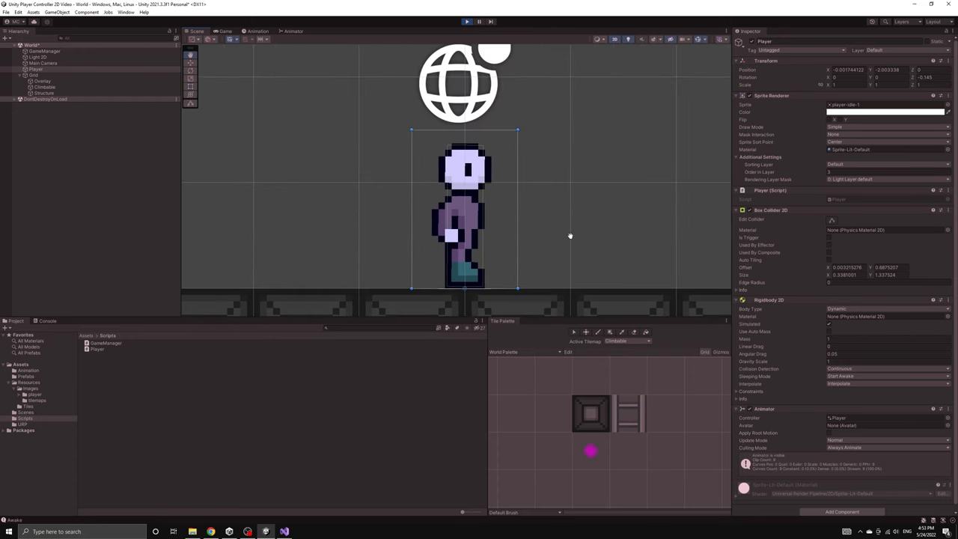
click(466, 21)
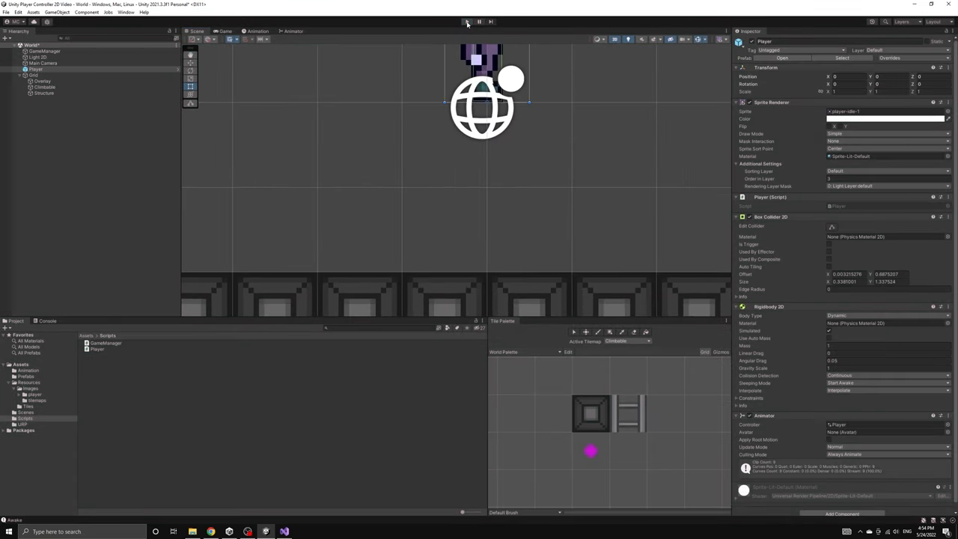
click(467, 22)
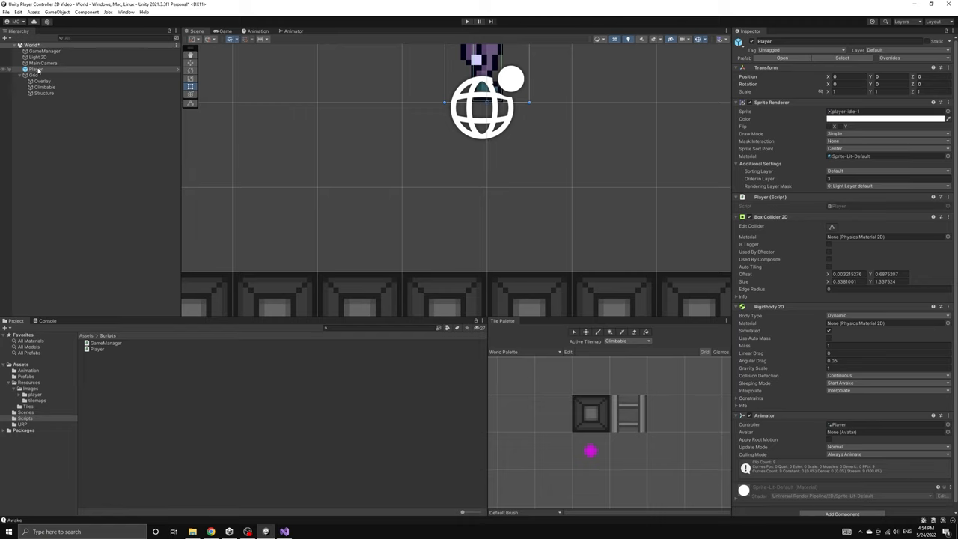
Freeze Z rotation in the Player prefab's Rigidbody 2D constraints
click(27, 375)
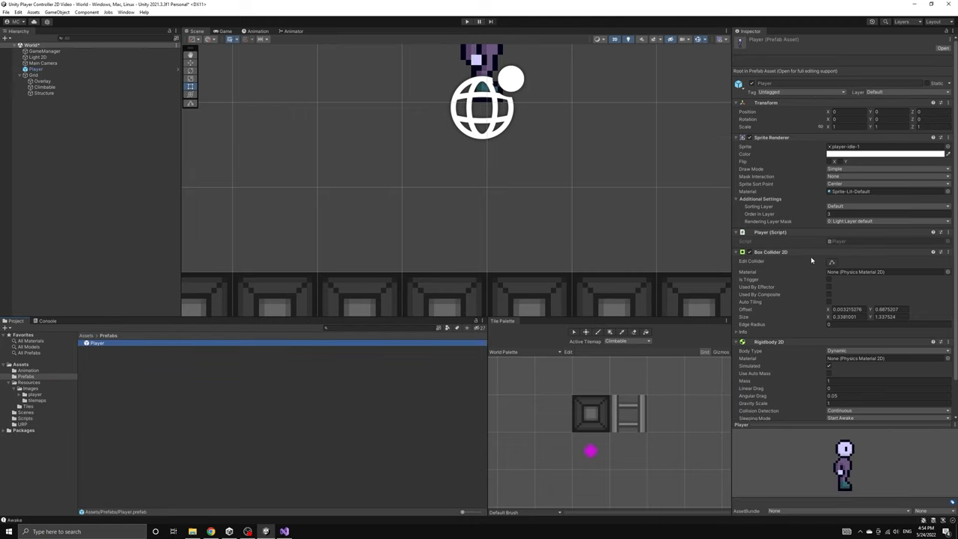
scroll(down, 3)
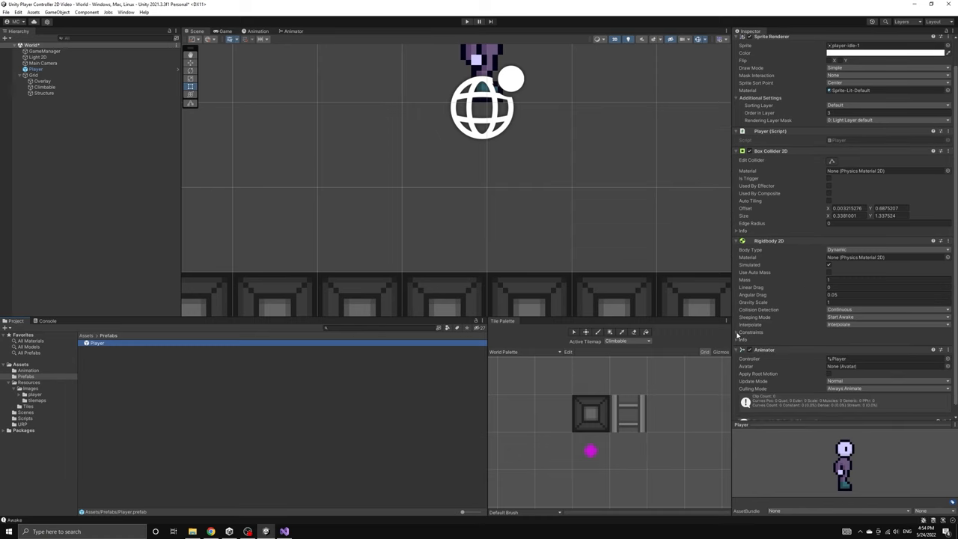
click(737, 332)
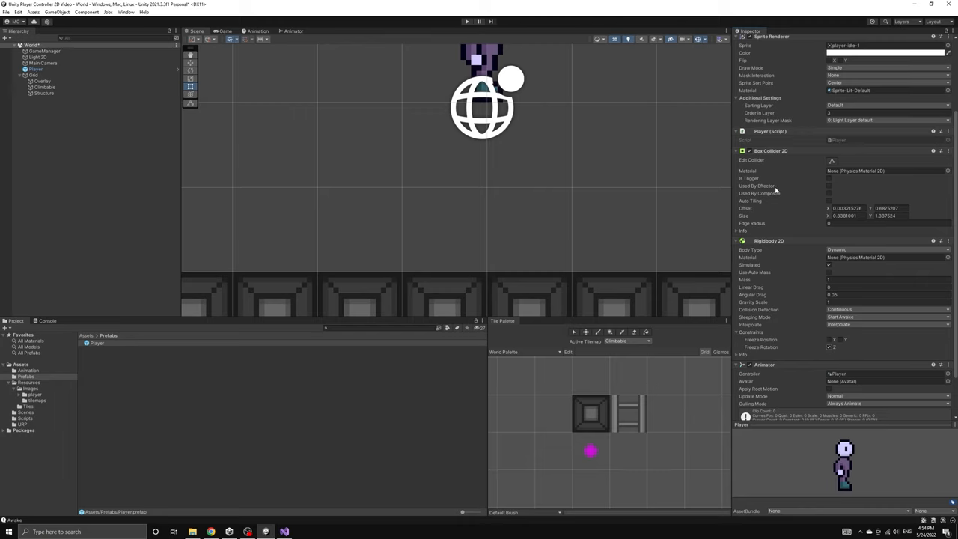
click(827, 347)
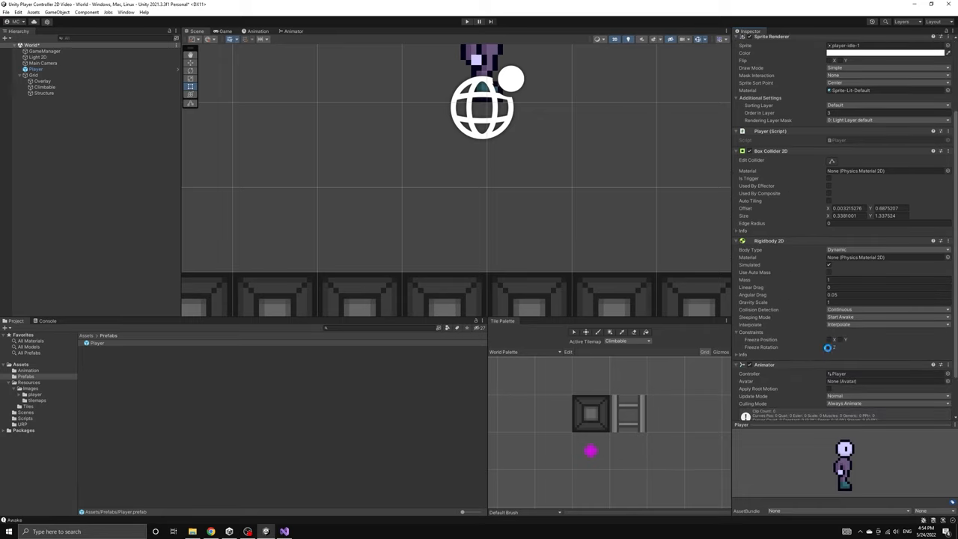
click(98, 342)
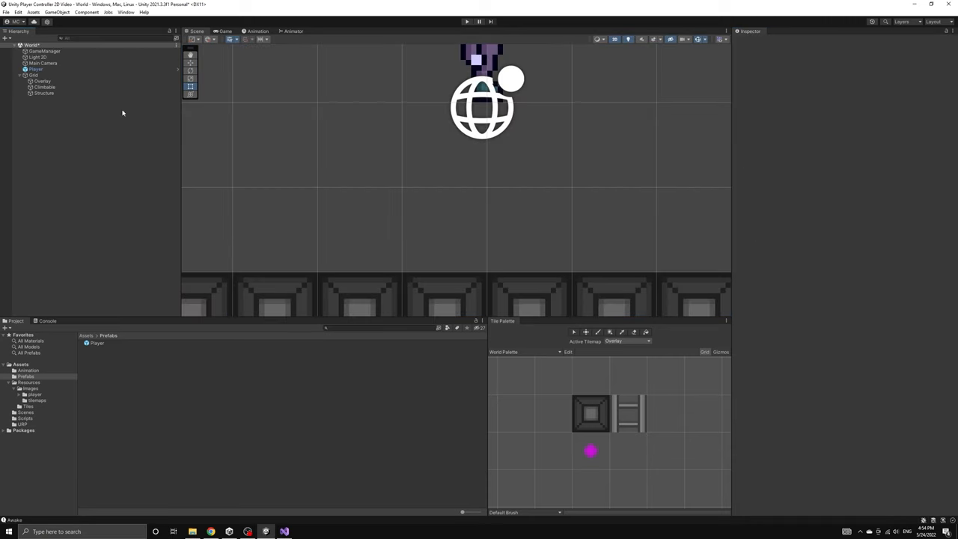
Review the Climbable tilemap's collider setup and launch another play test
click(225, 30)
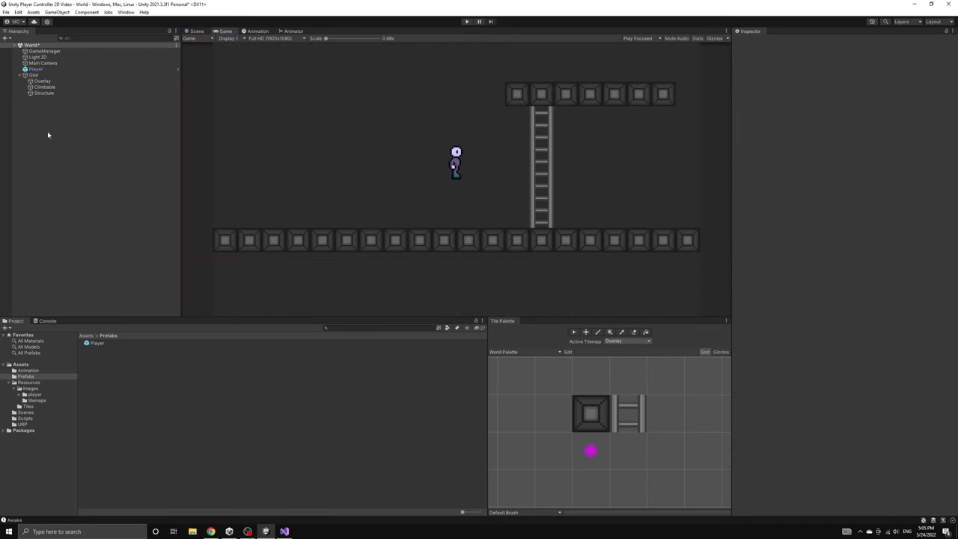
click(45, 87)
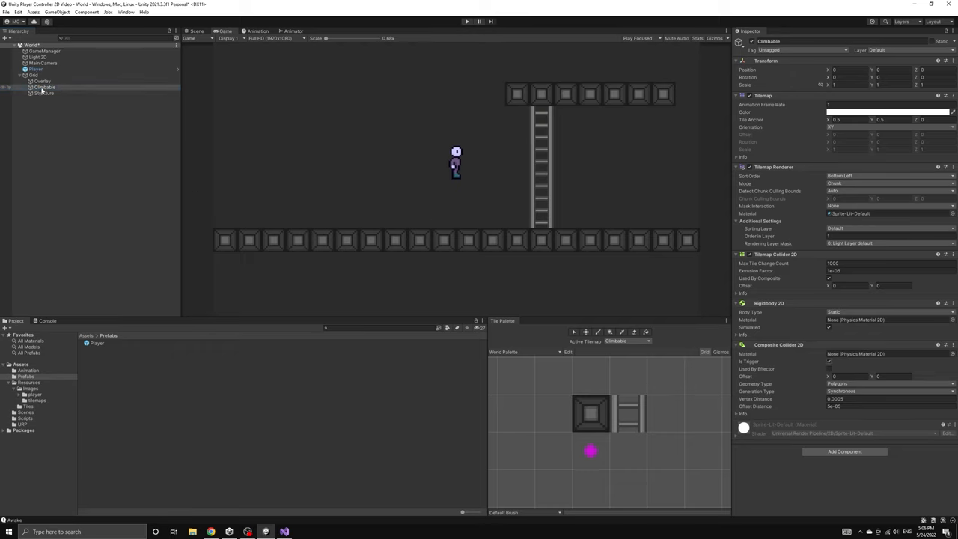
click(198, 30)
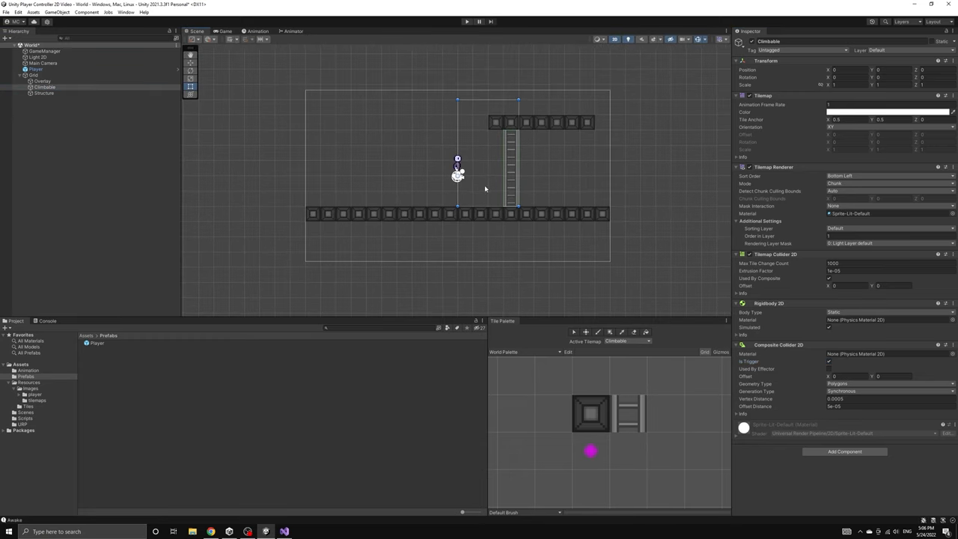
mouse_move(524, 204)
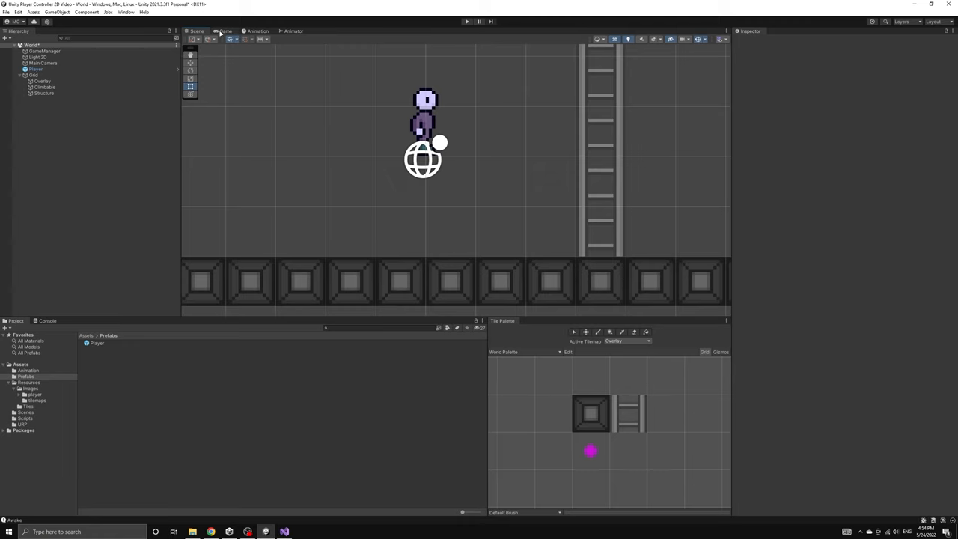
click(467, 21)
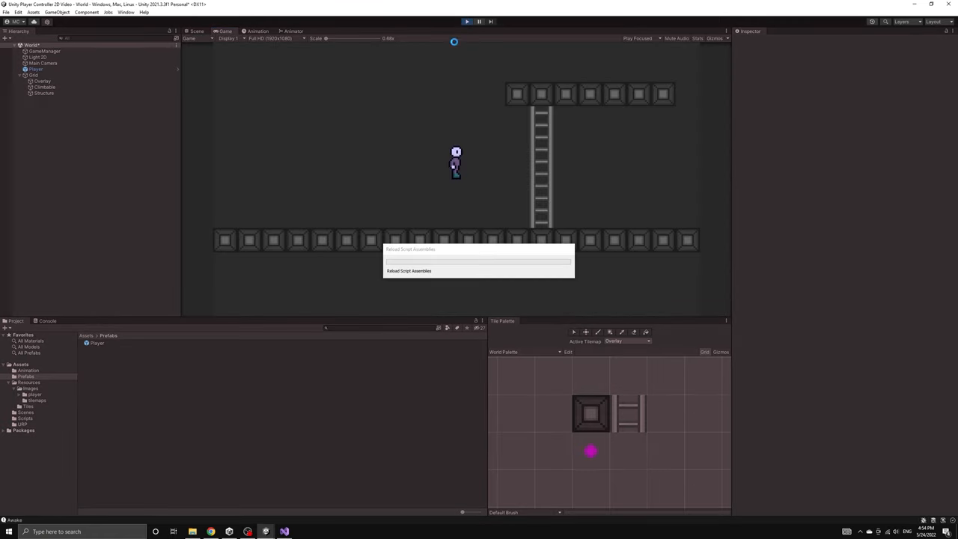